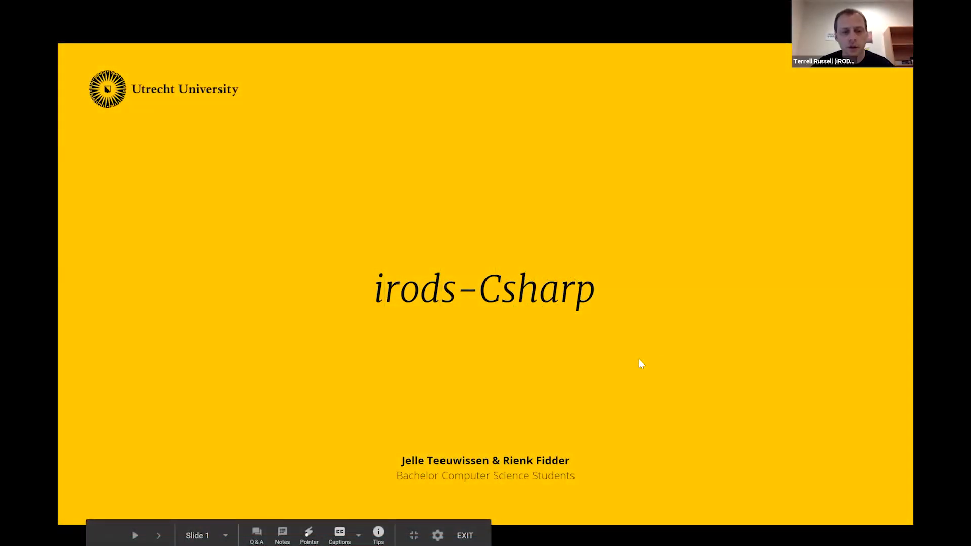
mouse_move(455, 390)
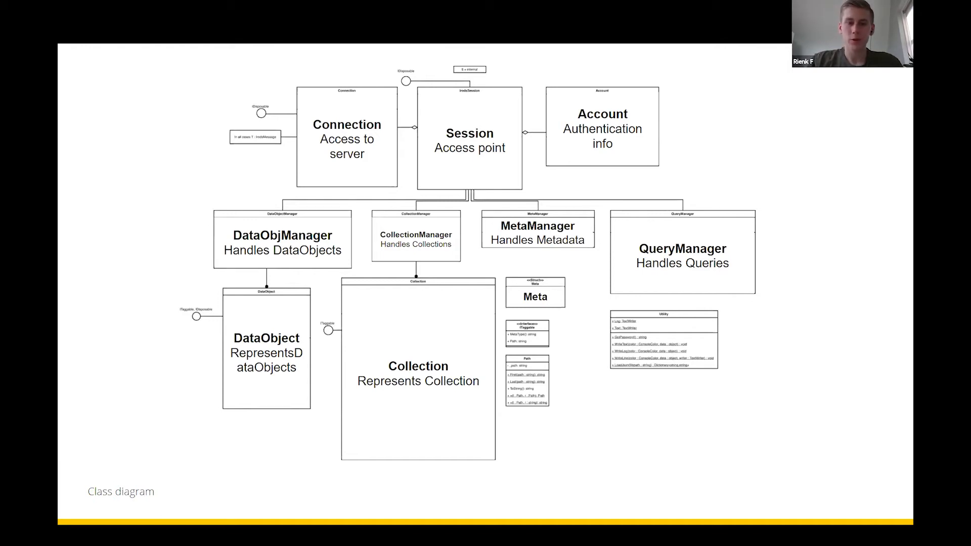
key(Right)
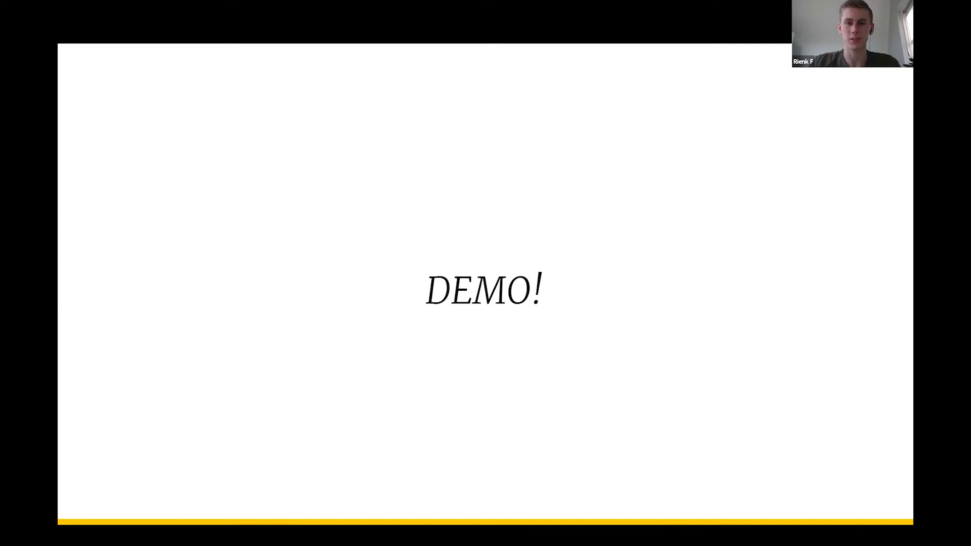
mouse_move(139, 261)
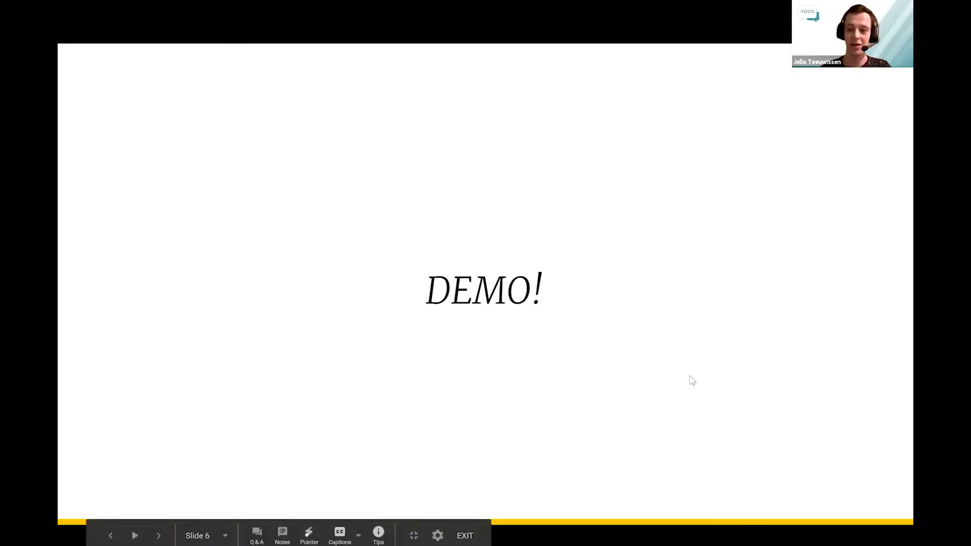
mouse_move(616, 197)
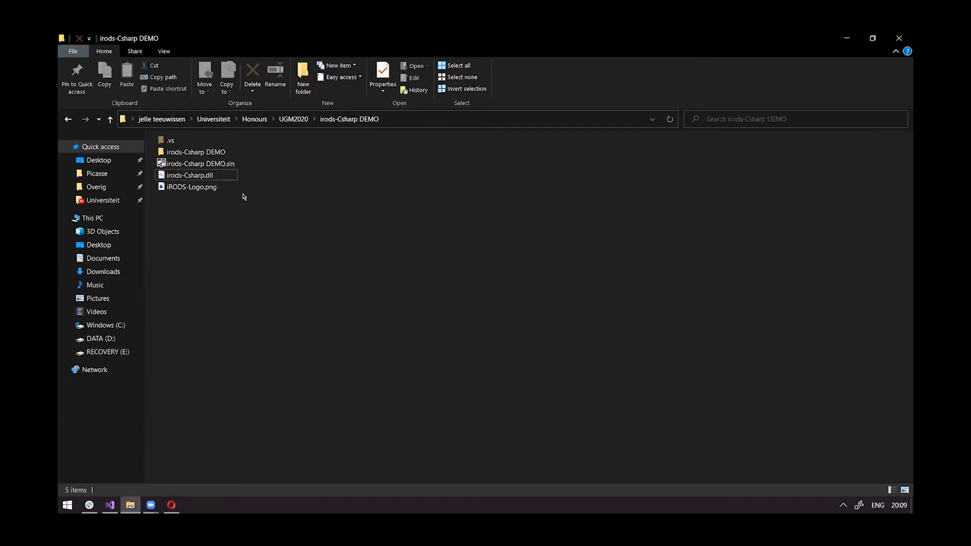
Select the compiled irods-Csharp.dll library in the DEMO project folder
click(190, 175)
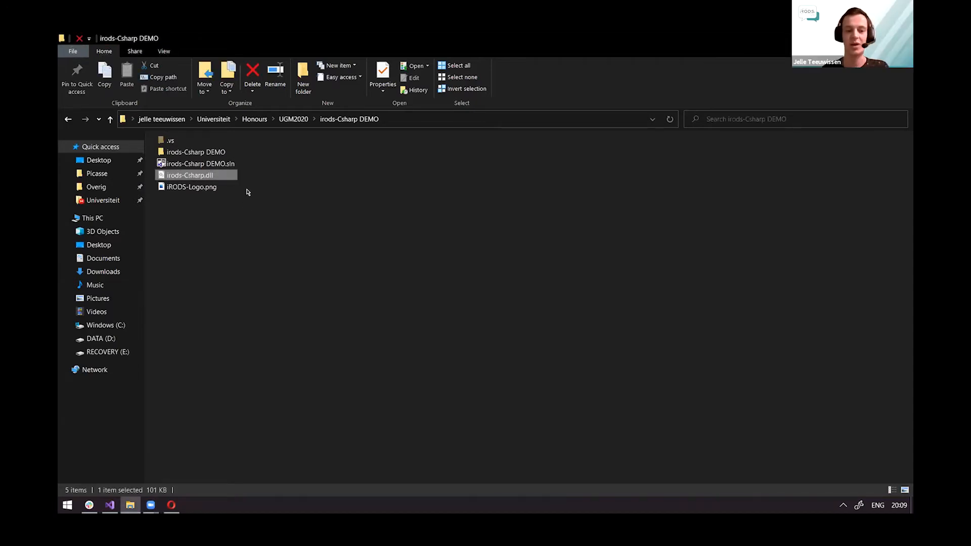
mouse_move(260, 182)
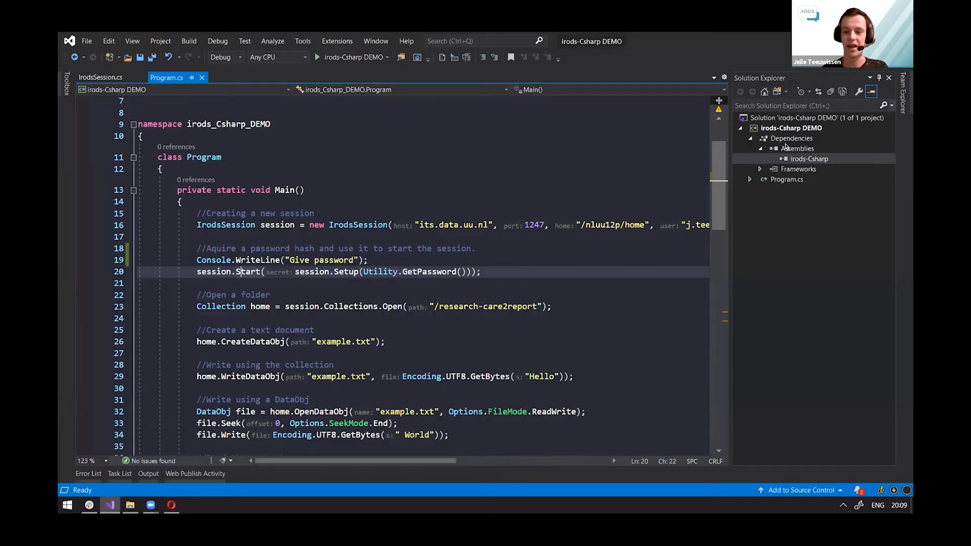
Highlight every use of the session variable in Program.cs and scan the surrounding code
click(809, 159)
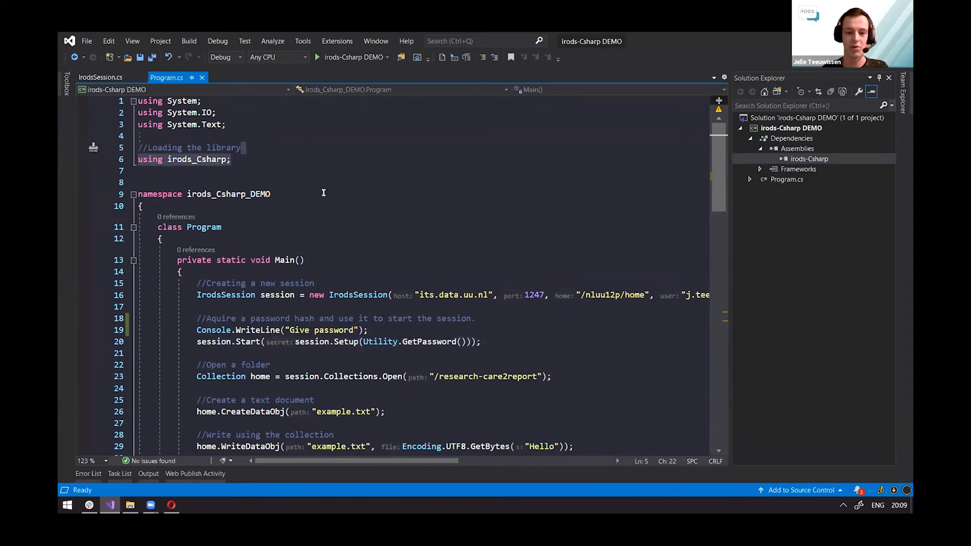
scroll(down, 3)
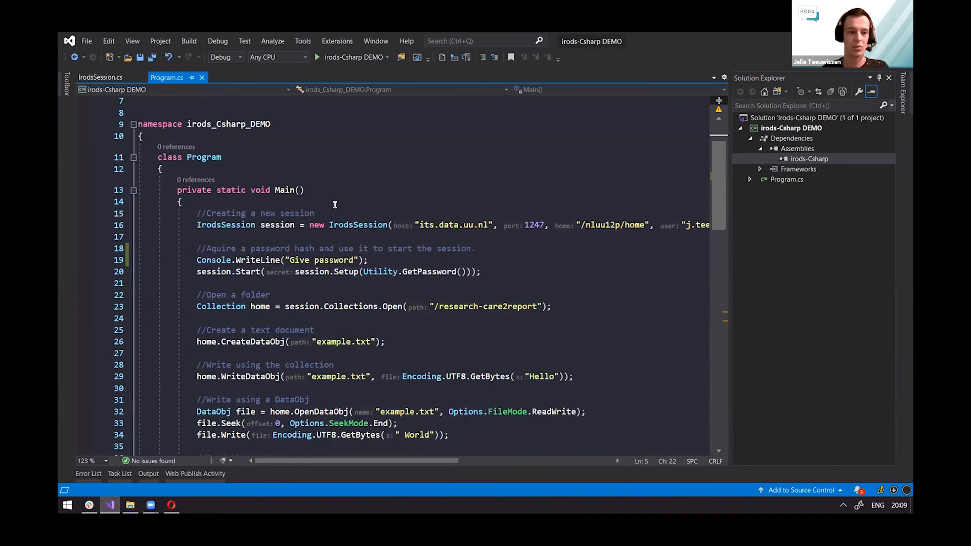
double_click(278, 225)
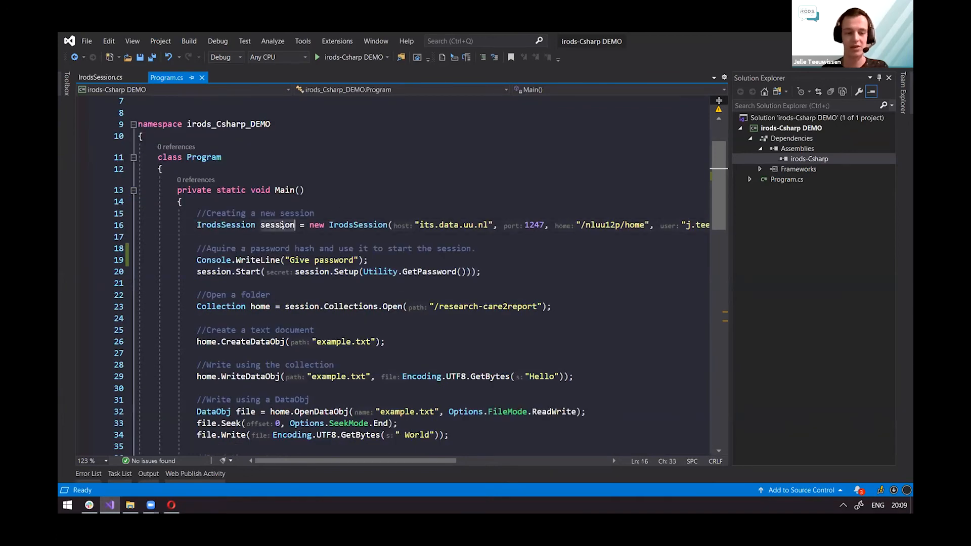
double_click(278, 224)
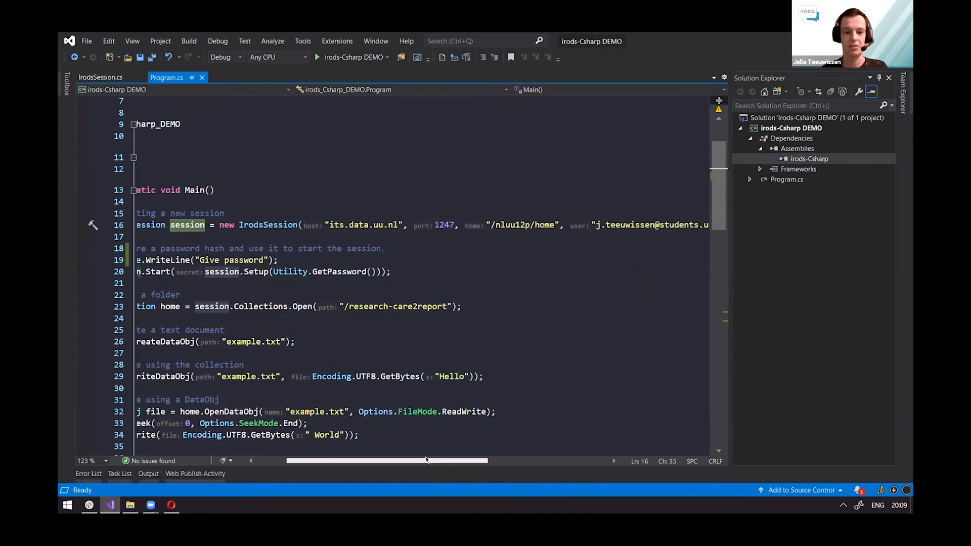
scroll(right, 3)
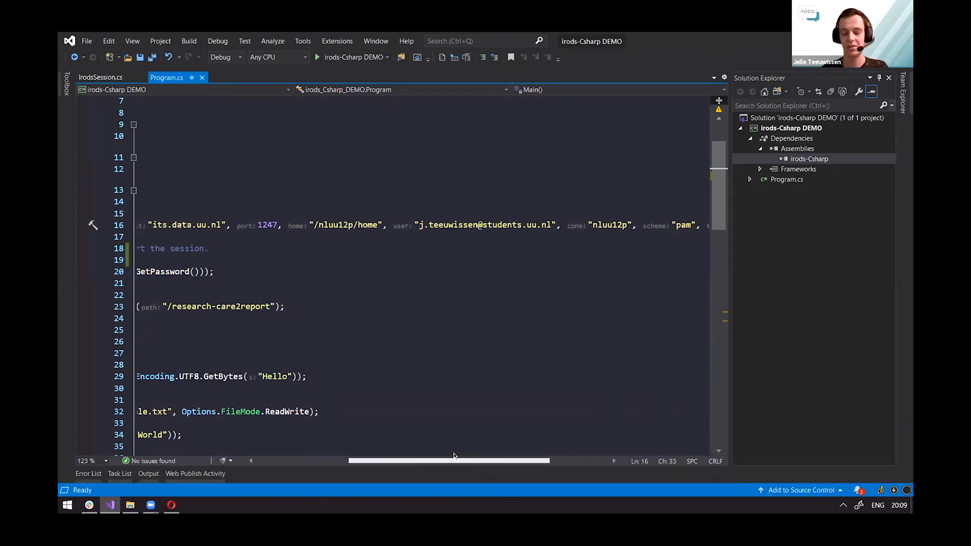
scroll(left, 3)
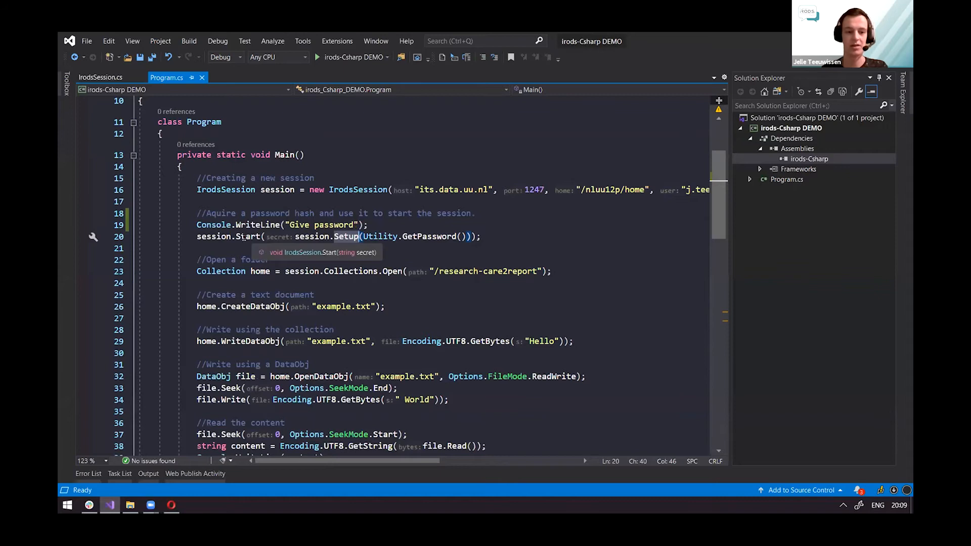
mouse_move(344, 209)
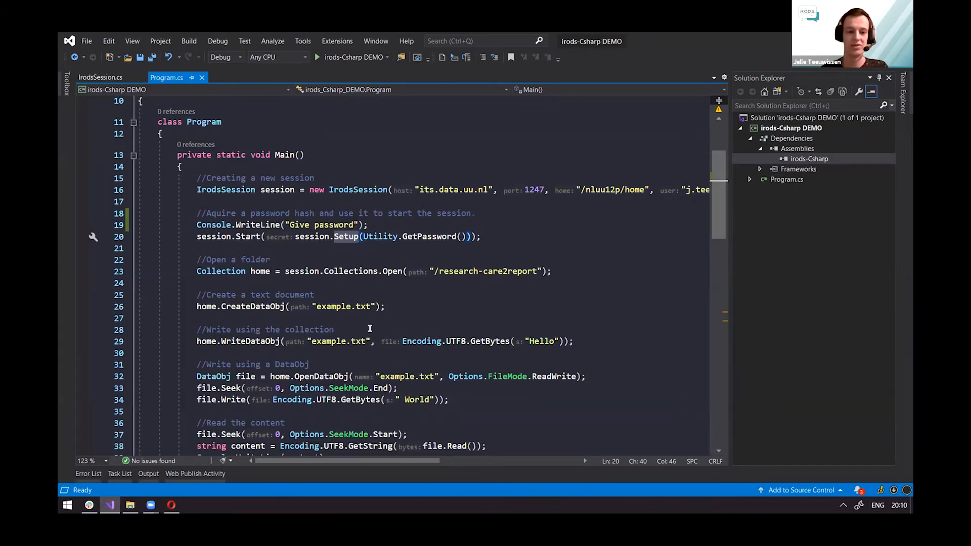
mouse_move(382, 282)
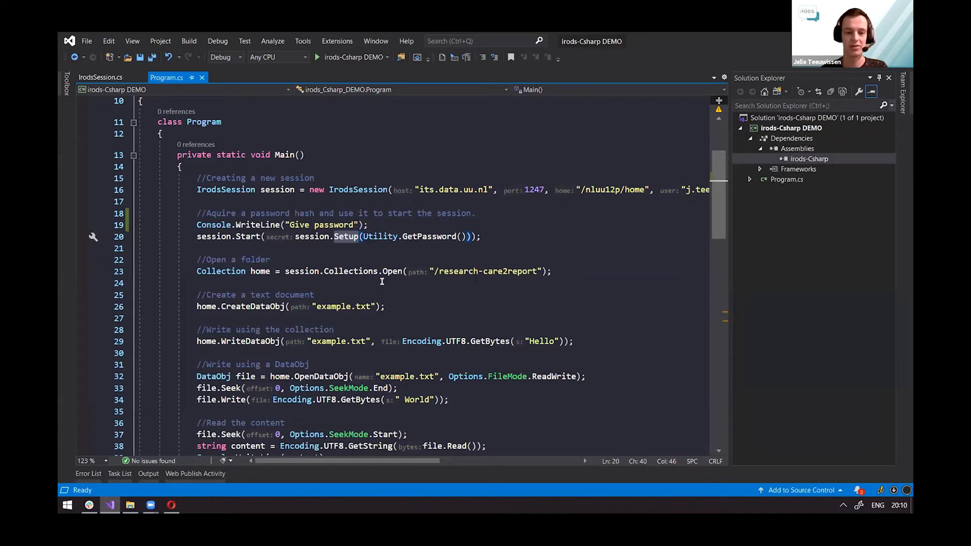
mouse_move(364, 382)
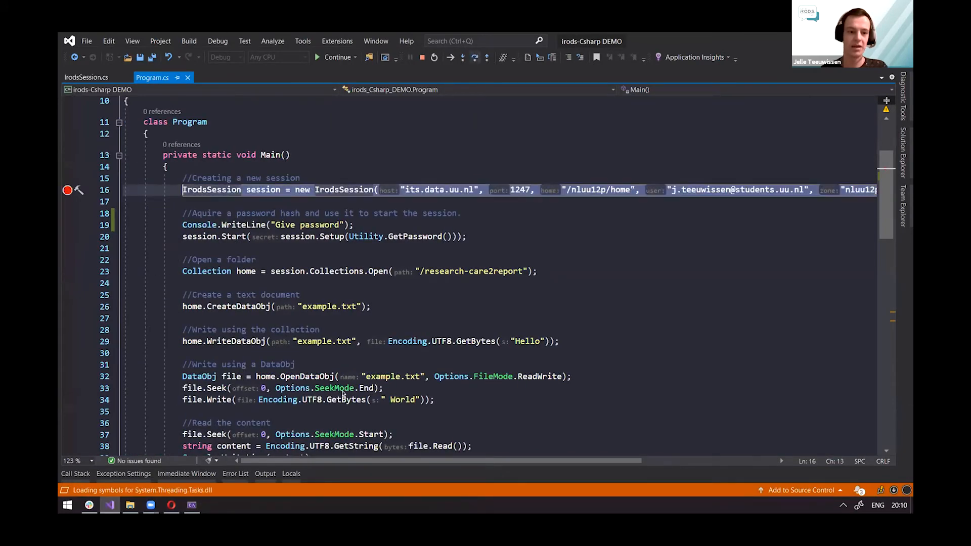
Step over session creation and the password prompt, then run to the research-folder breakpoint
click(473, 57)
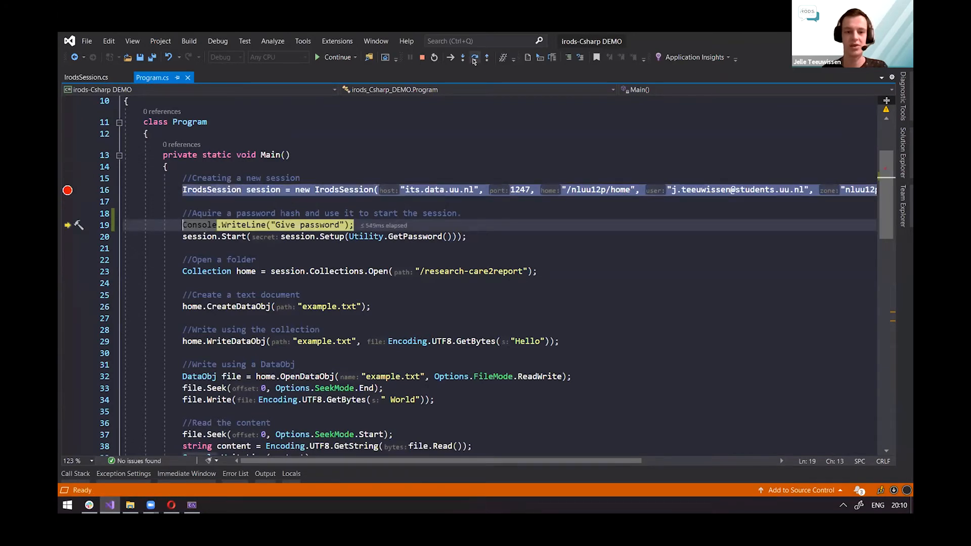
click(452, 57)
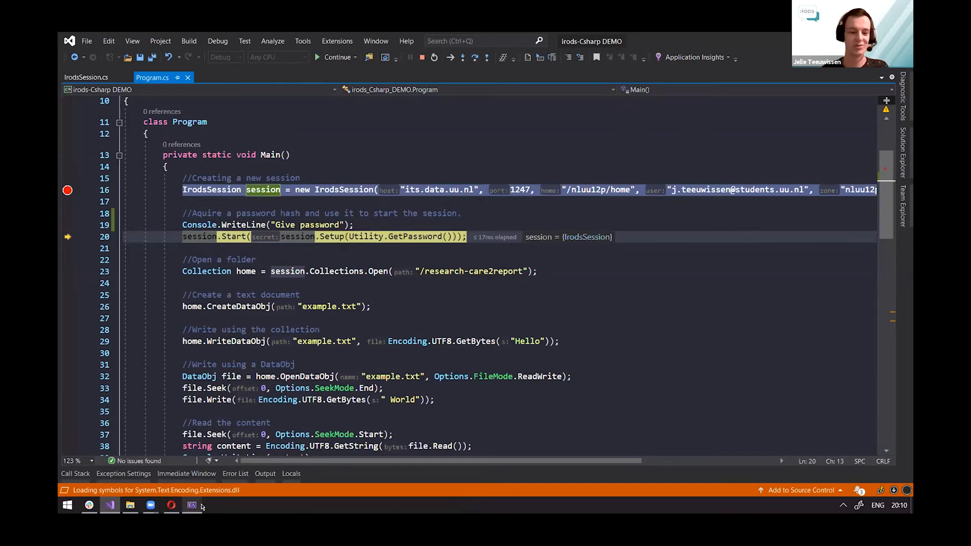
mouse_move(192, 504)
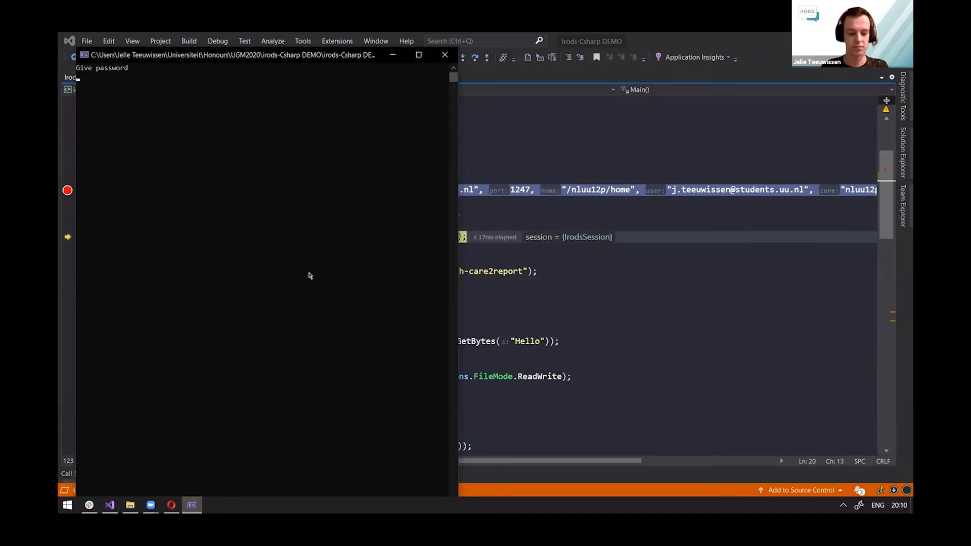
mouse_move(651, 327)
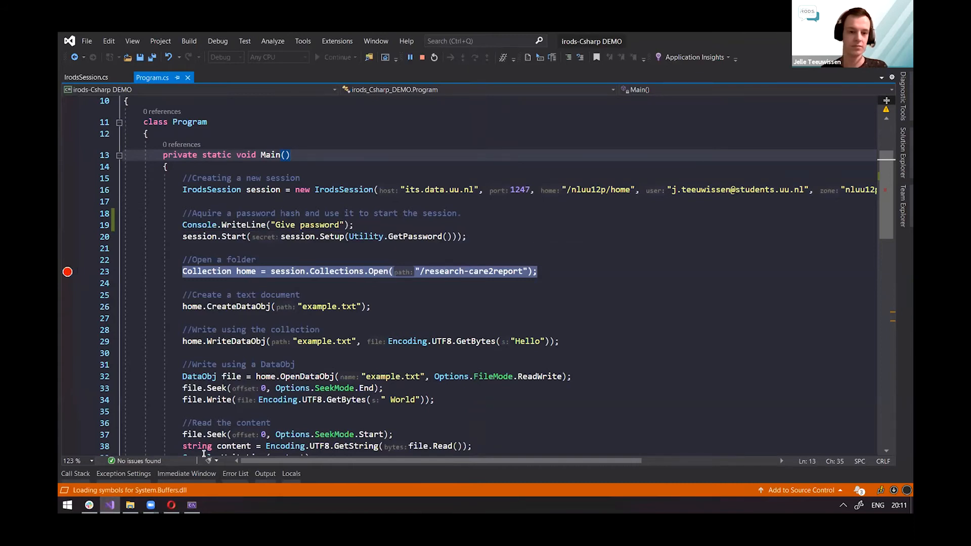
click(335, 57)
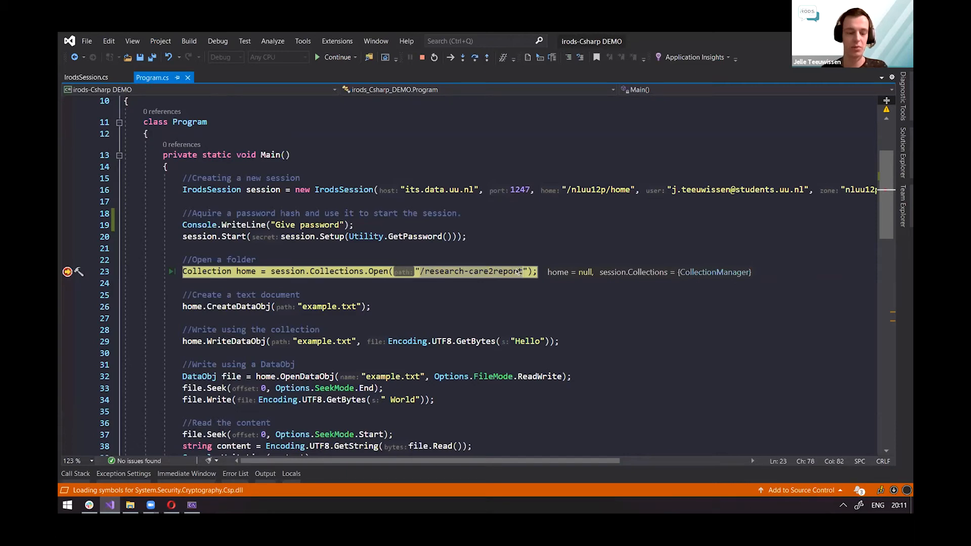
mouse_move(476, 57)
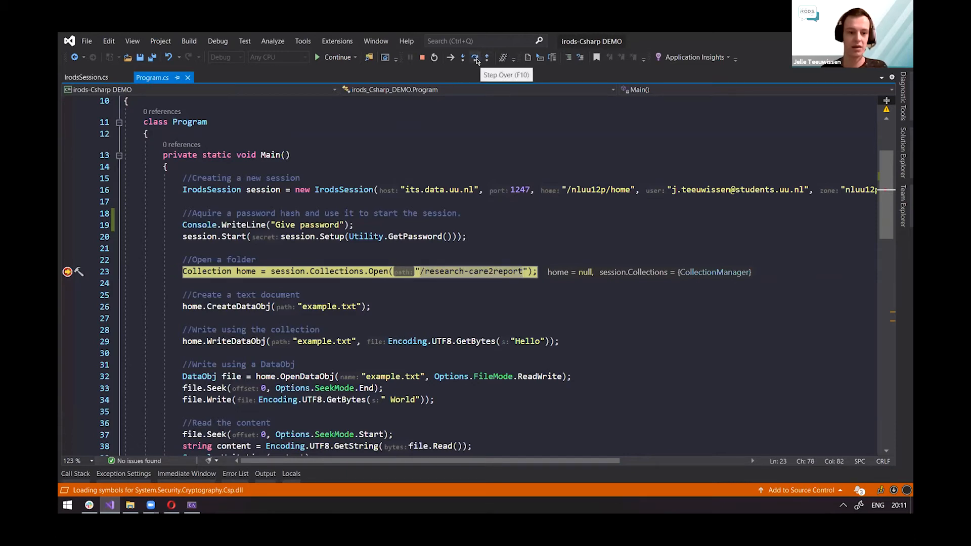
Execute the research-care2report Open line, type 'home.', and switch to the browser
click(474, 57)
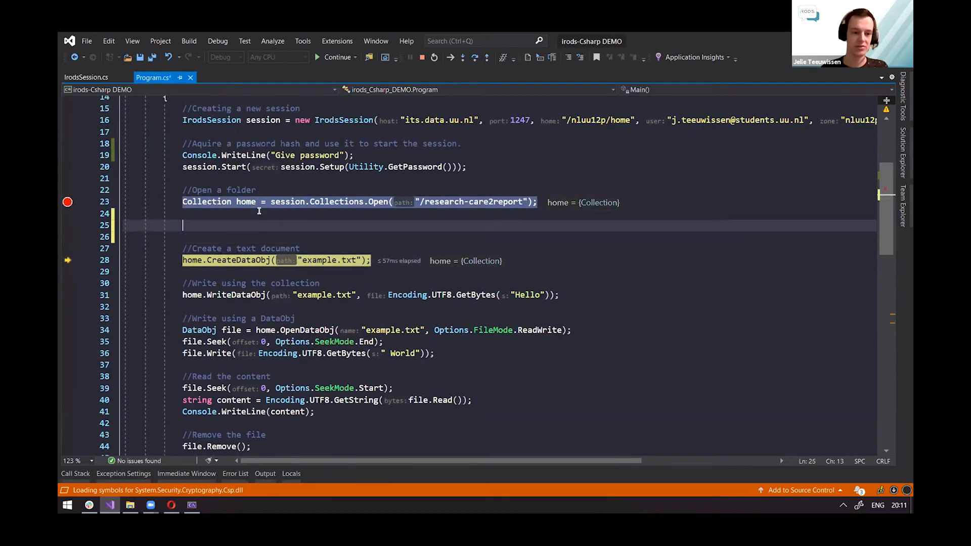
text(home.)
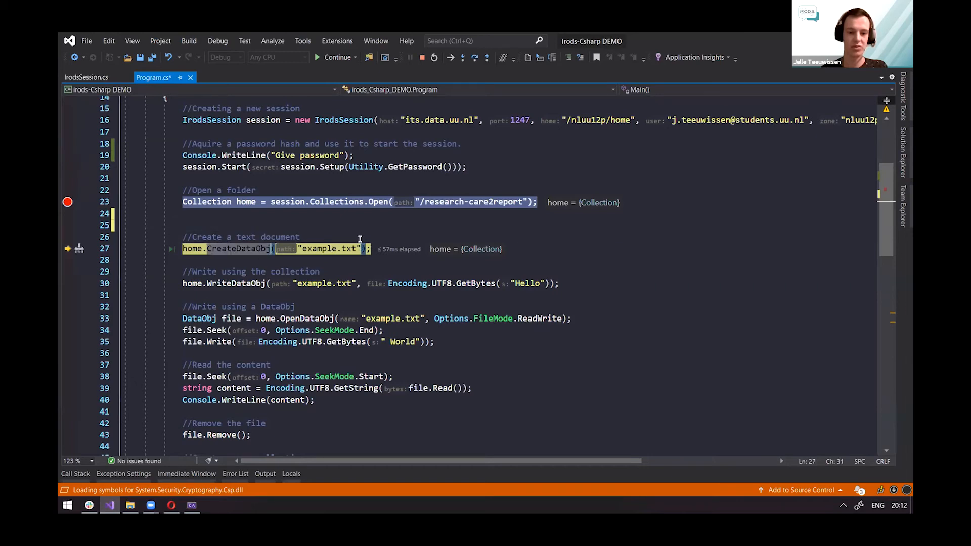
click(462, 57)
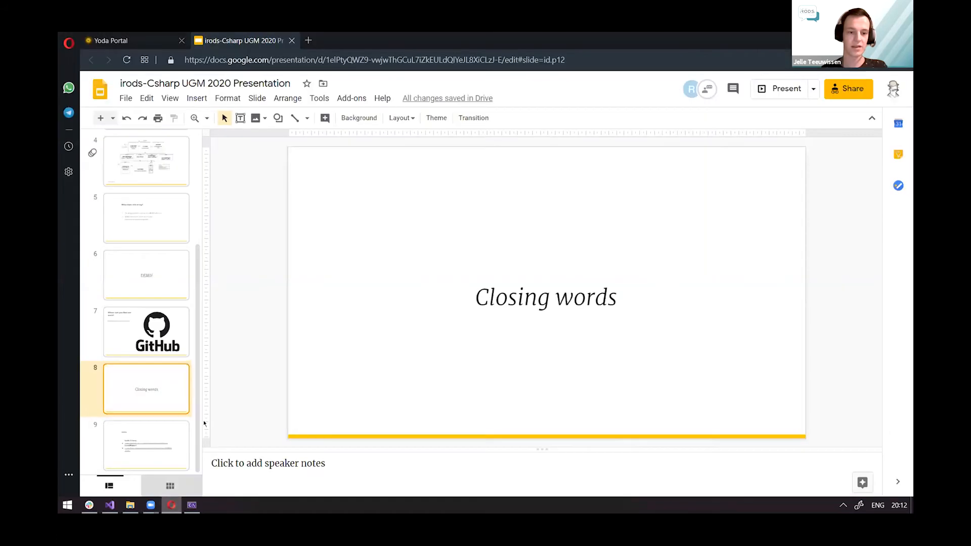
click(111, 40)
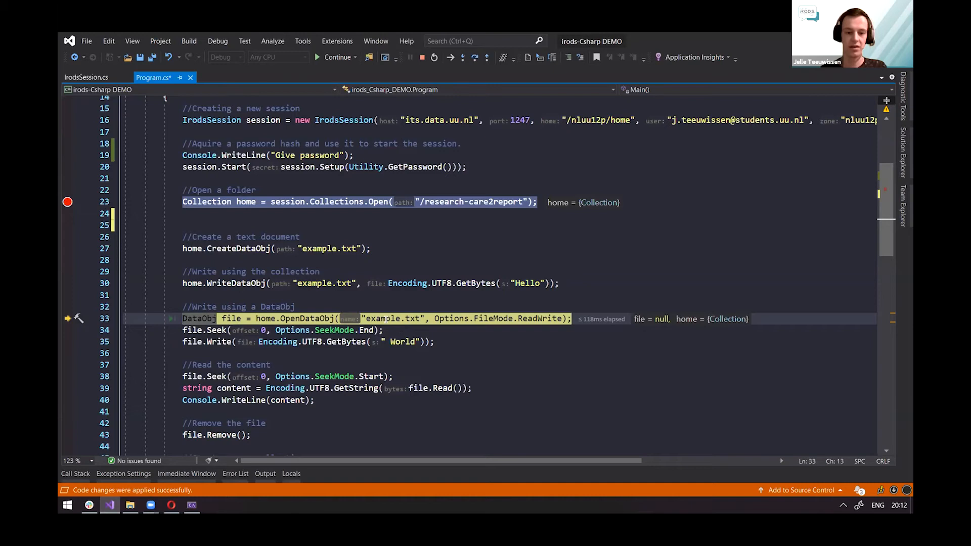
mouse_move(474, 56)
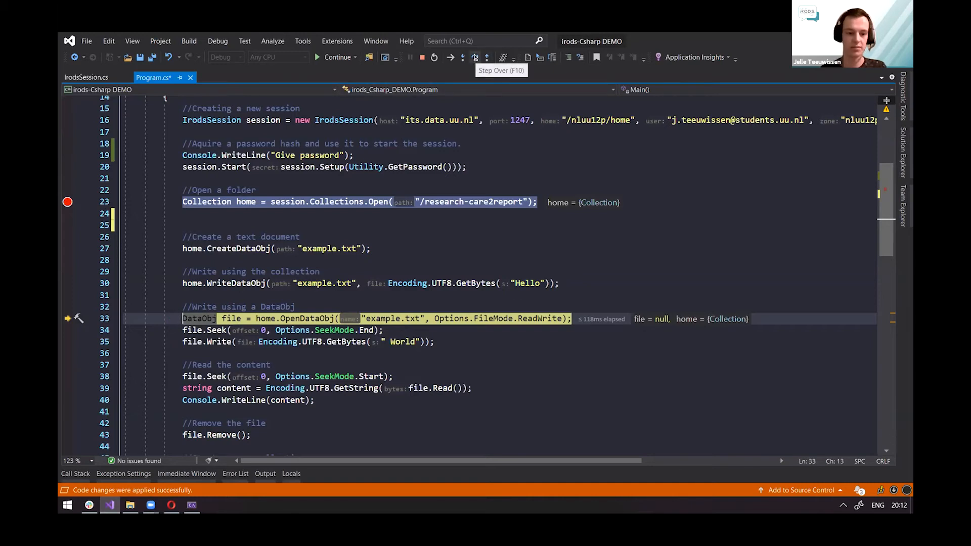
Step through opening example.txt, reading back 'Hello World' and printing it, up to file.Remove()
click(475, 56)
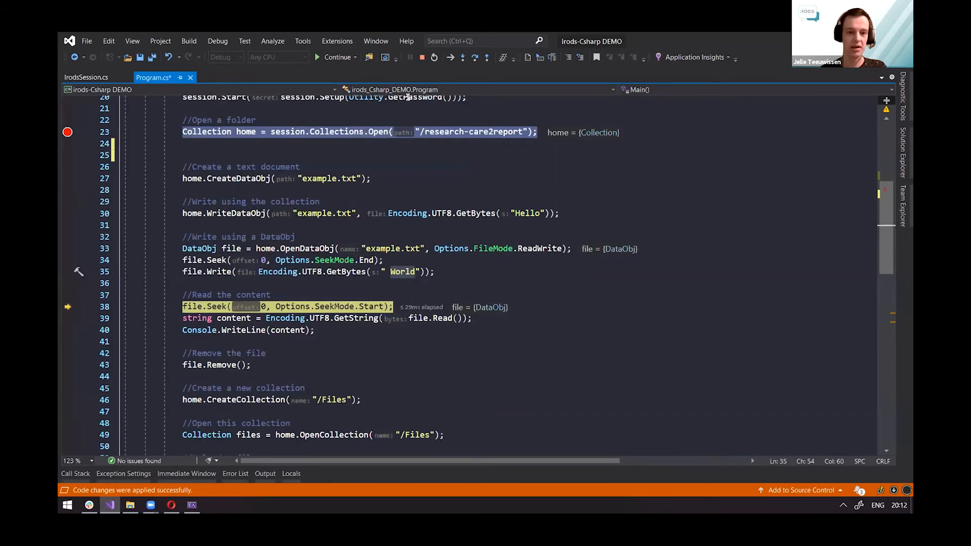
click(473, 57)
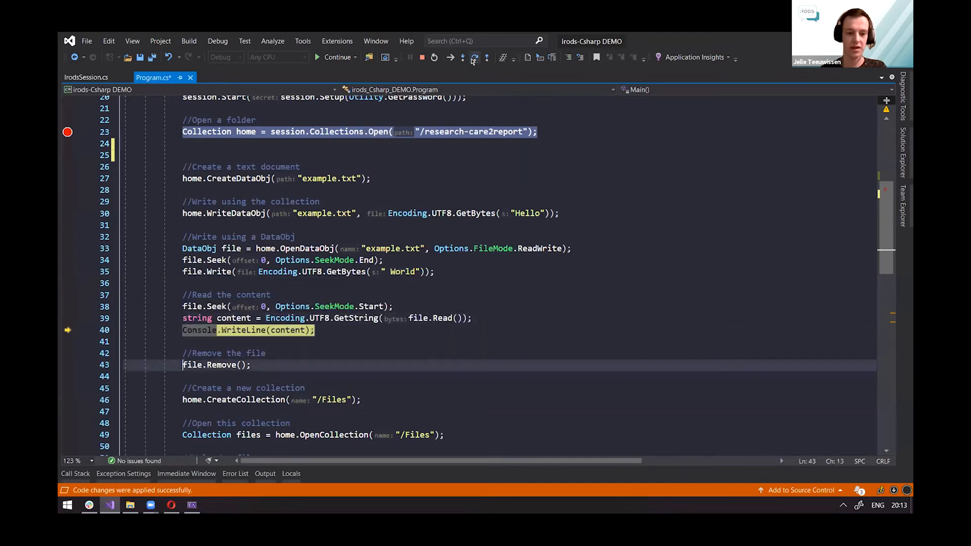
click(461, 57)
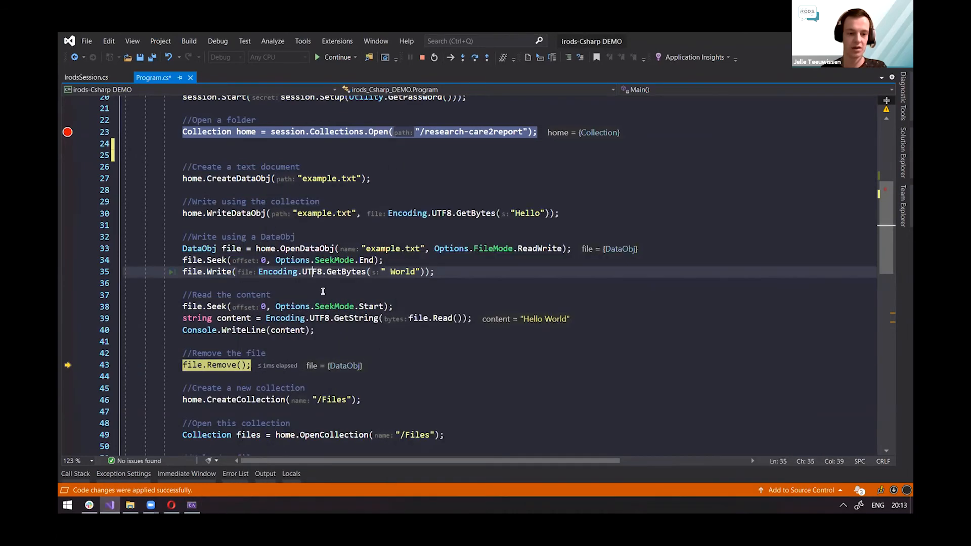
scroll(down, 3)
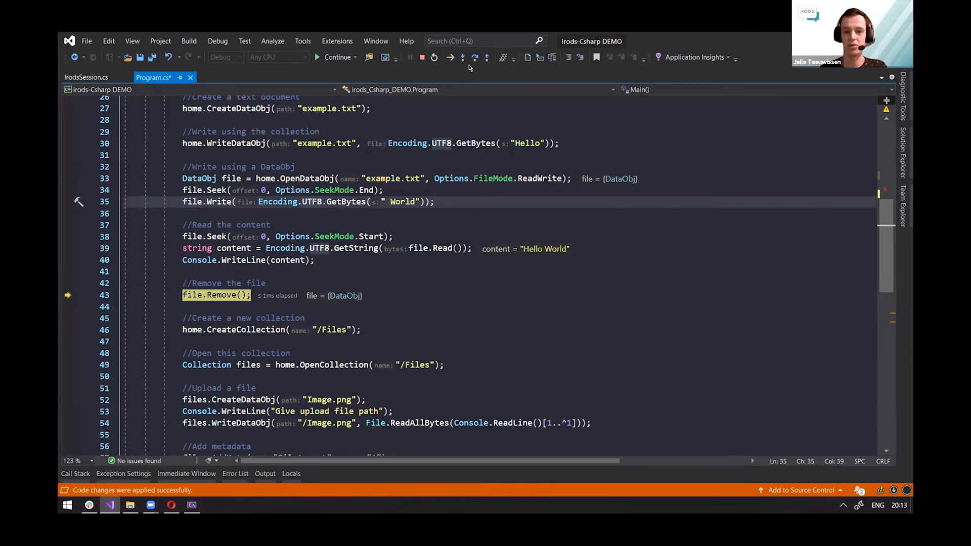
mouse_move(475, 57)
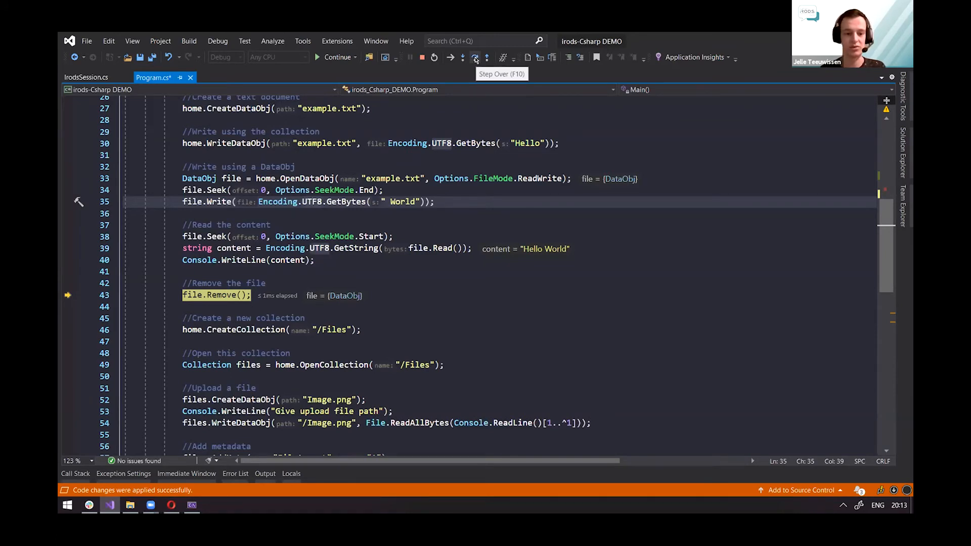
Step over removing example.txt and creating the Files collection until the upload path prompt
click(474, 57)
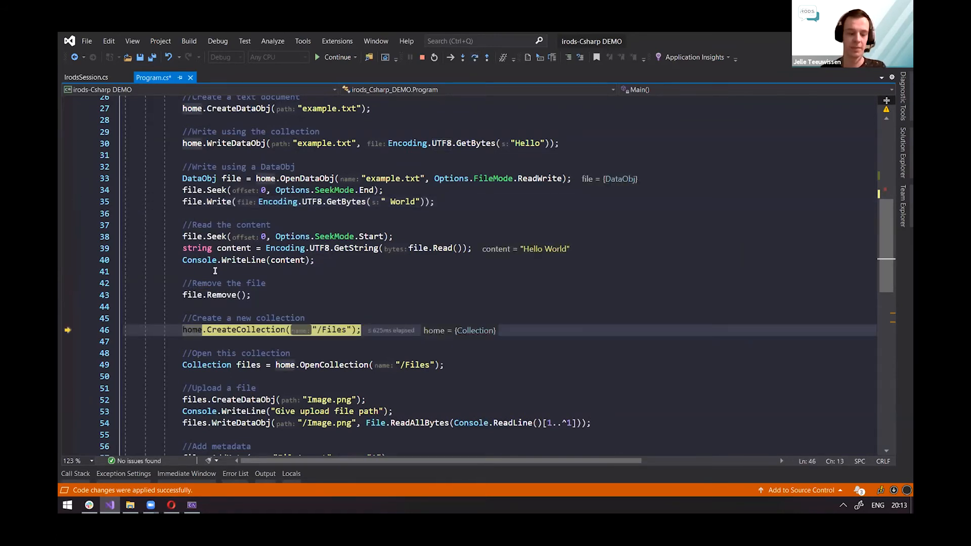
scroll(down, 3)
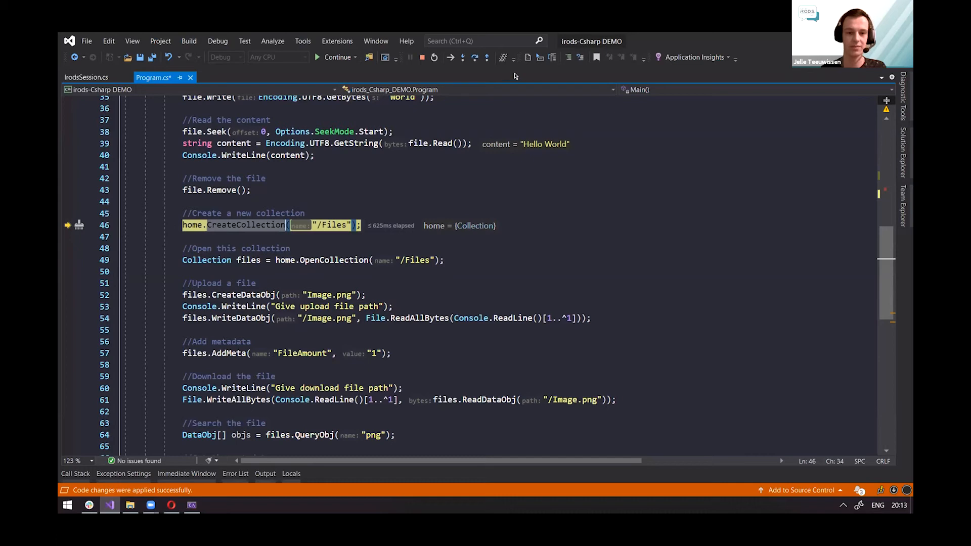
click(463, 57)
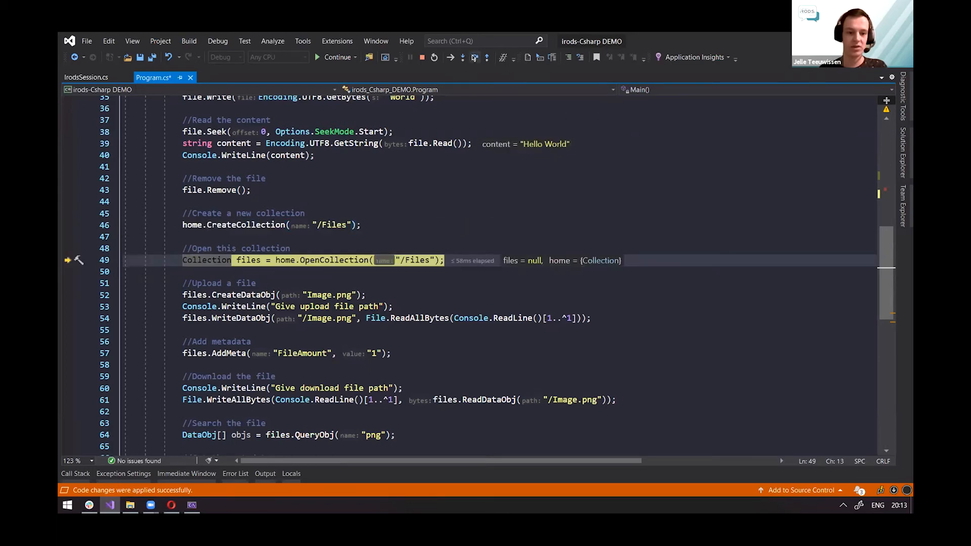
key(F10)
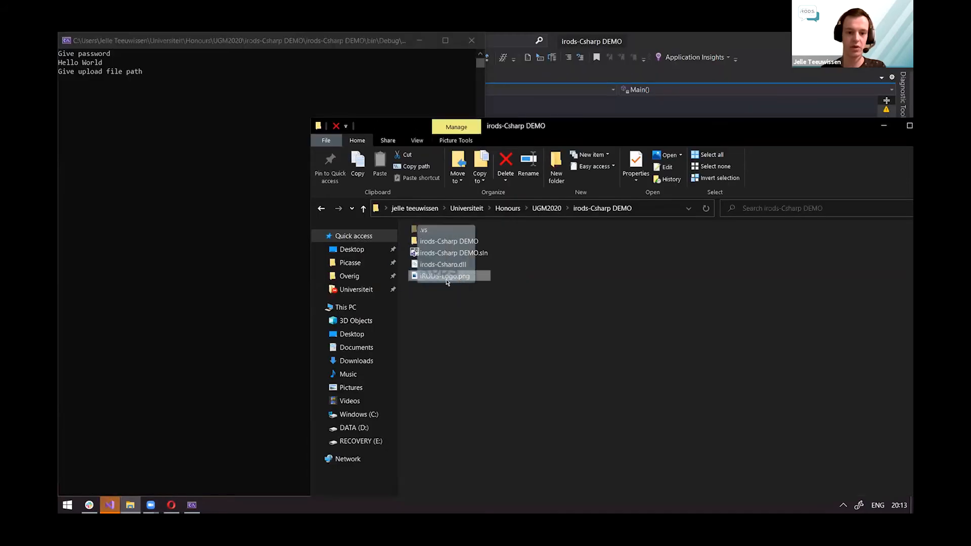
Bring up the console and project folder windows to locate iRODS-Logo.png before restarting
click(248, 41)
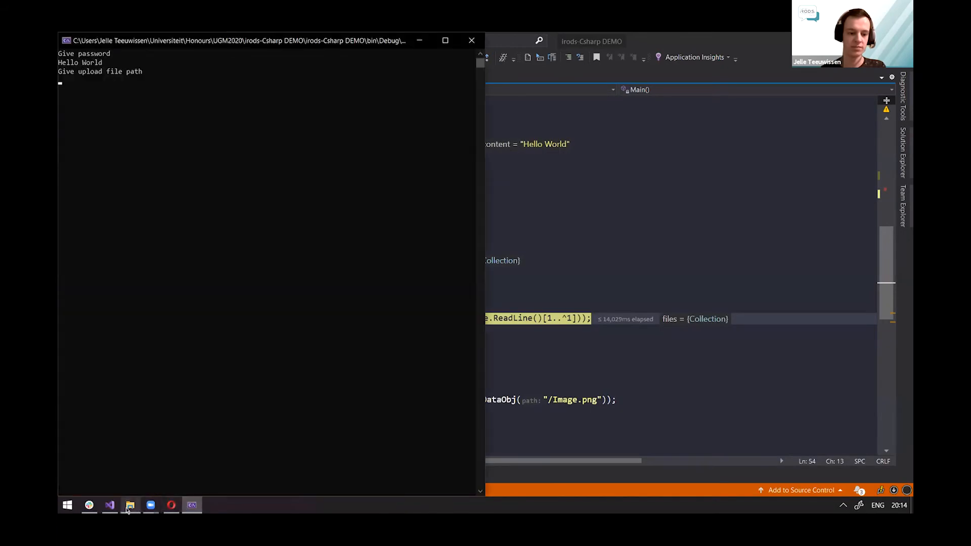
click(130, 506)
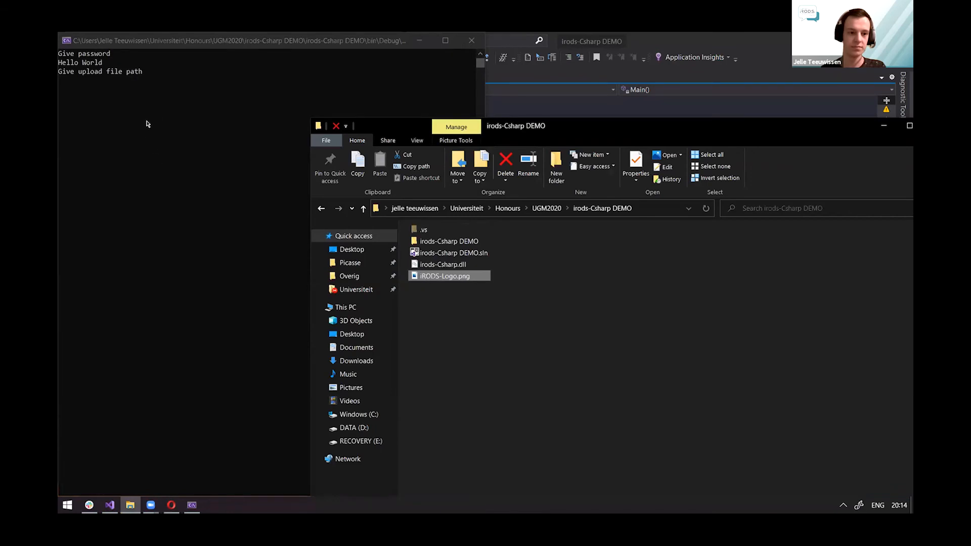
mouse_move(180, 188)
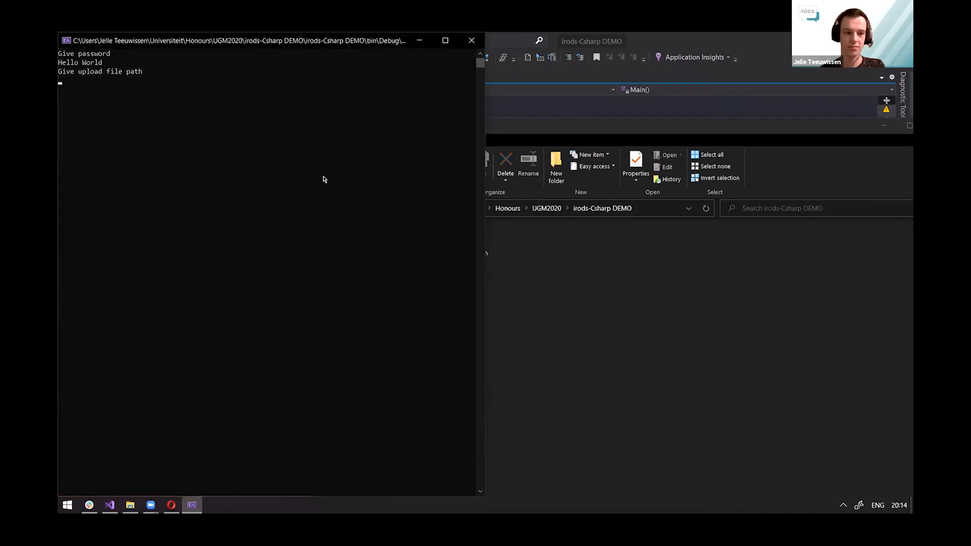
click(130, 506)
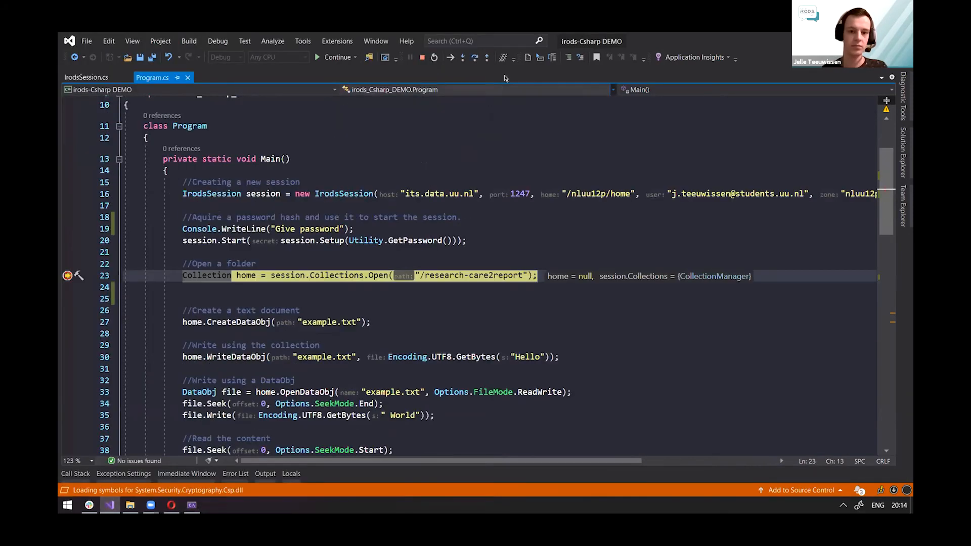
Comment out home.CreateCollection with // and step on to the upload path prompt
click(475, 57)
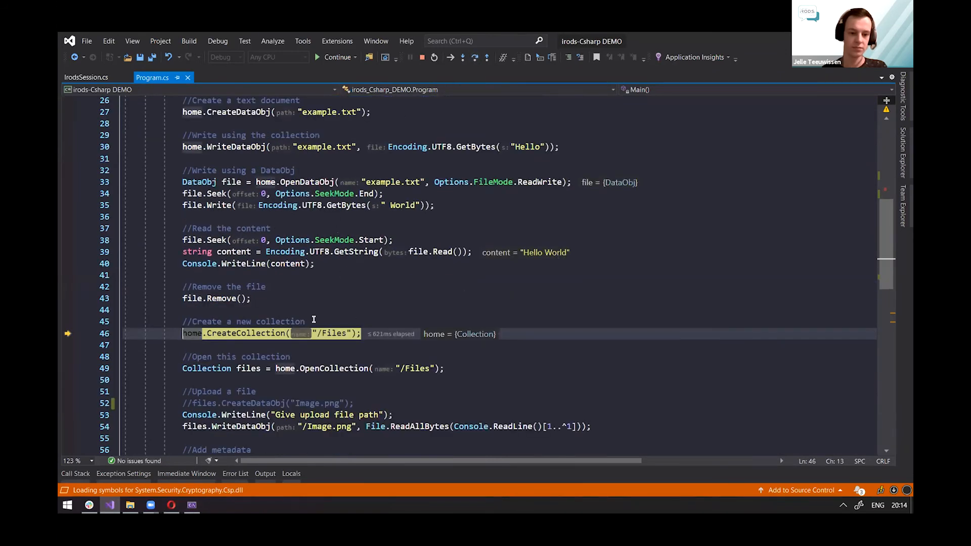
text(//)
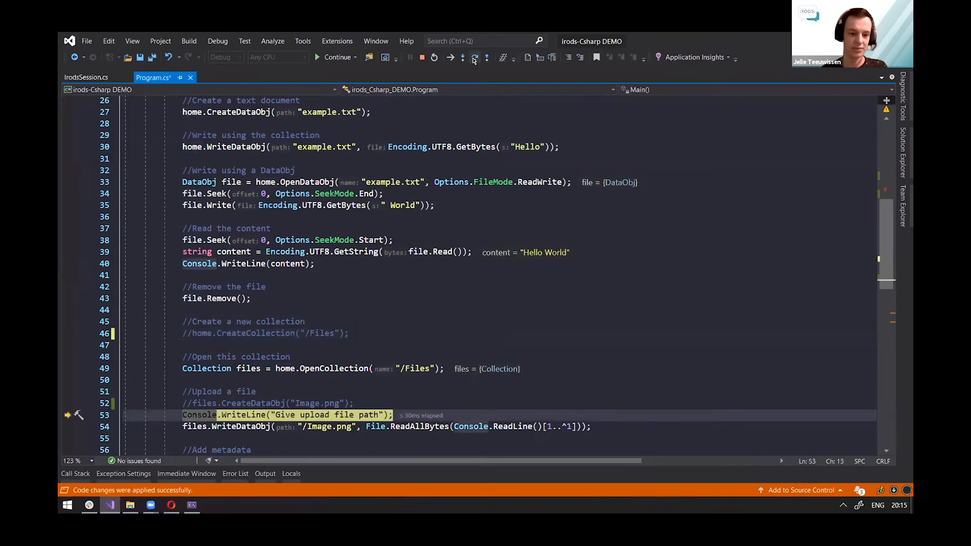
scroll(down, 3)
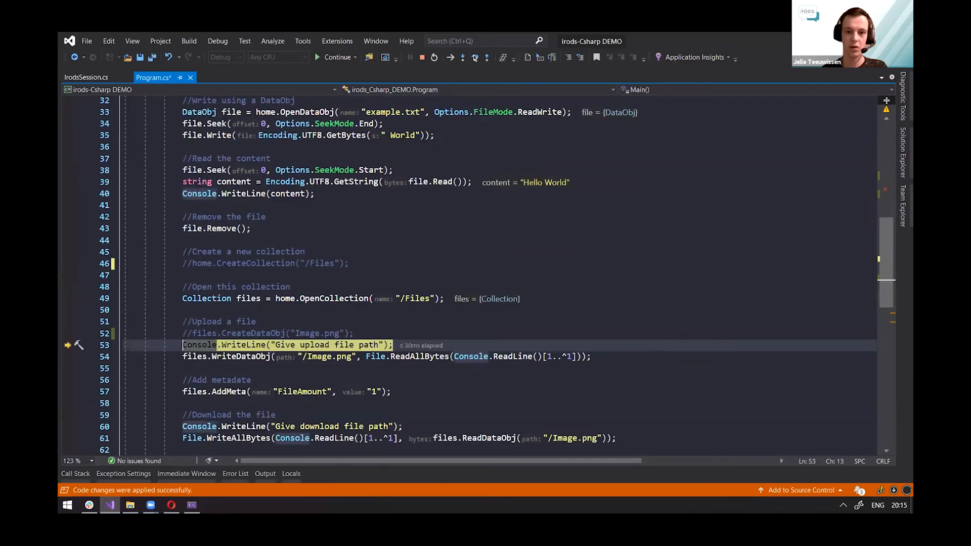
key(F10)
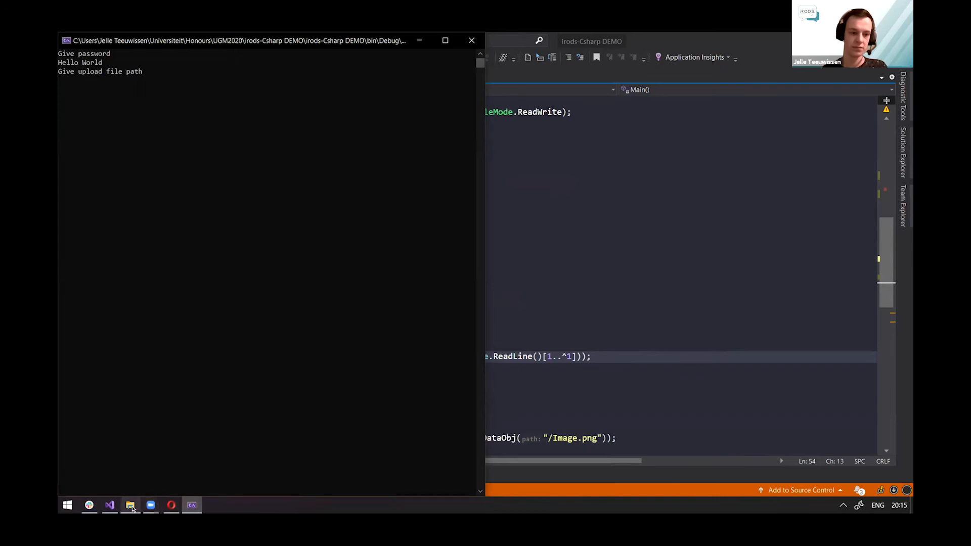
Bring up the folder holding the image to supply its path for upload
click(129, 505)
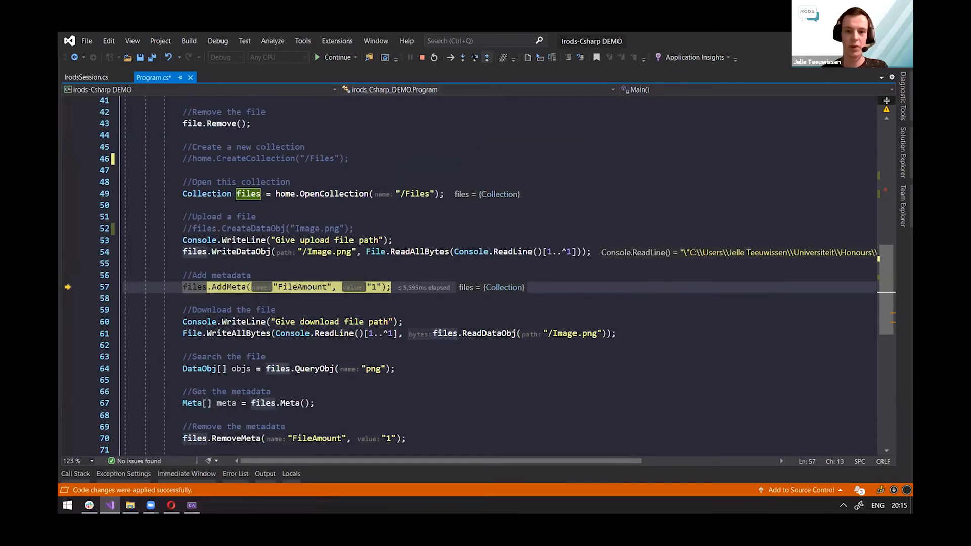
mouse_move(473, 56)
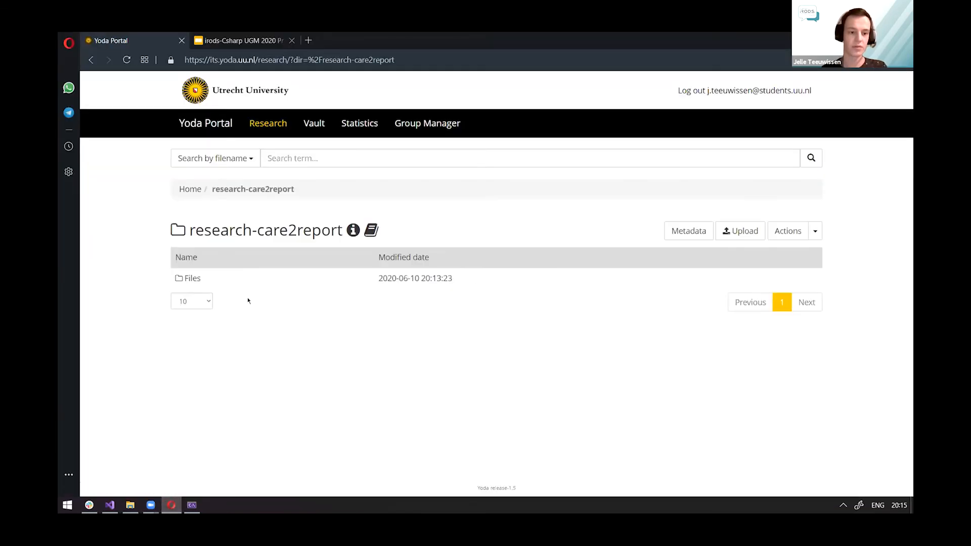
Confirm Image.png in the Files folder, then return to the paused debugger
click(192, 279)
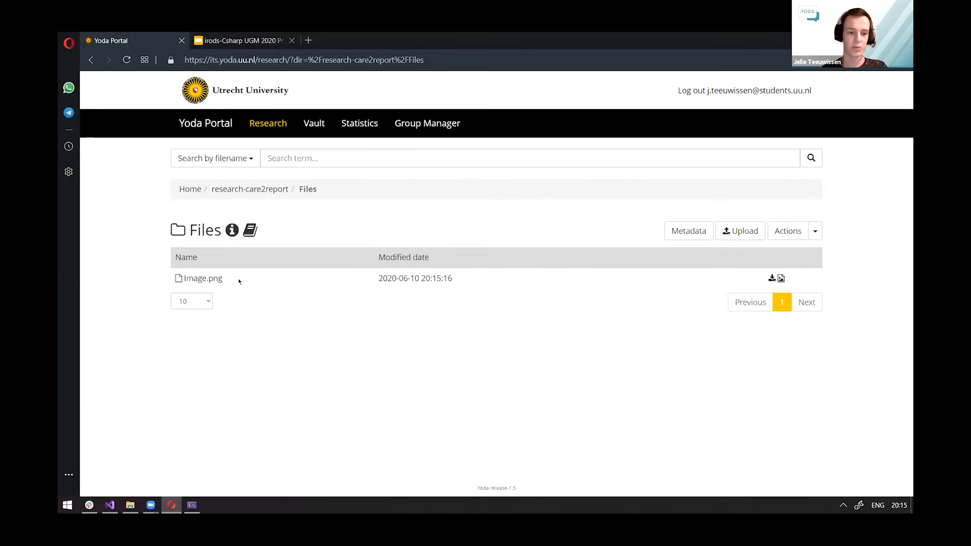
double_click(202, 278)
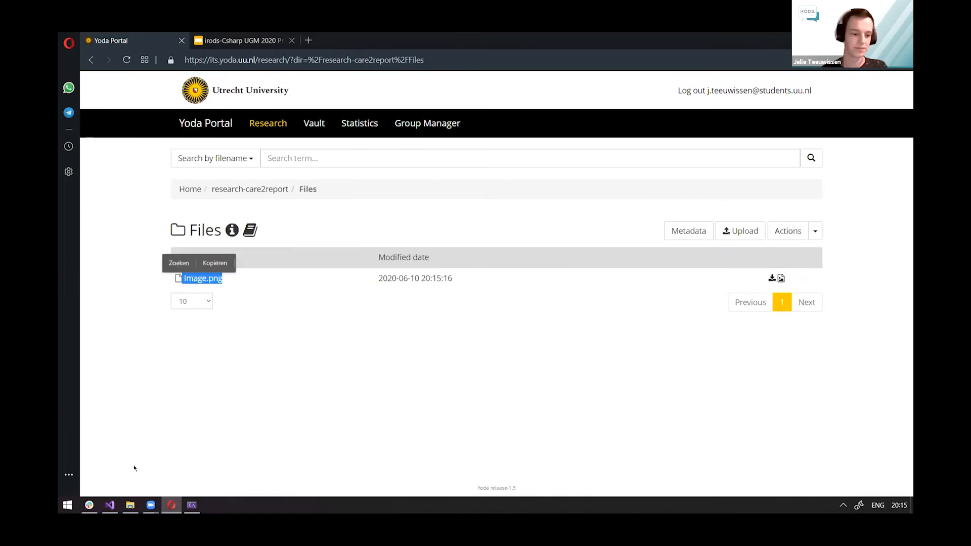
click(109, 505)
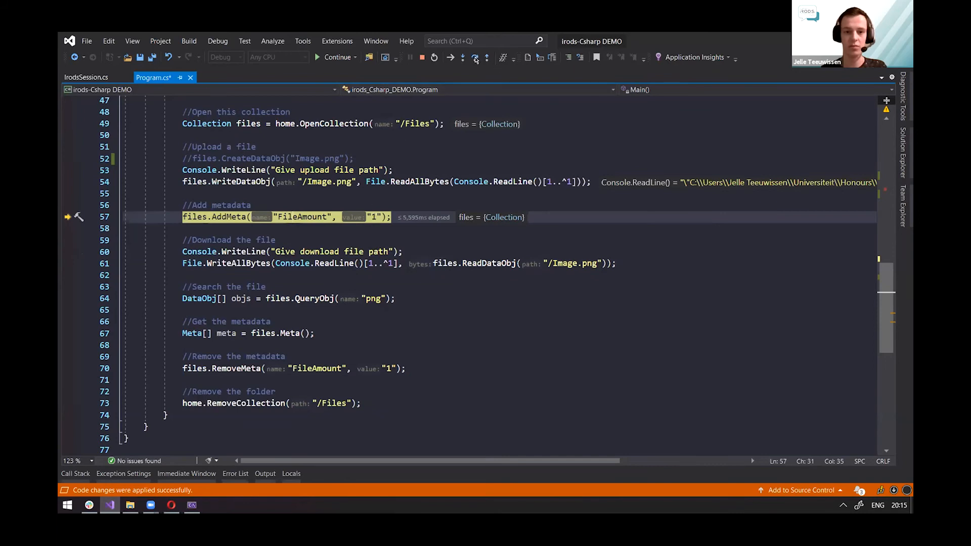
Continue the run to the download prompt, enter the download path, and switch to the project folder
click(474, 57)
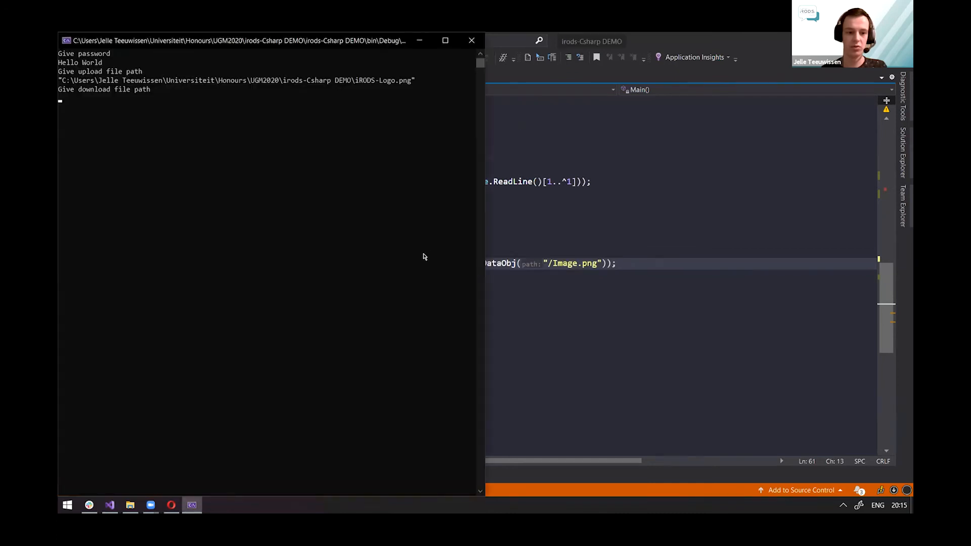
click(130, 504)
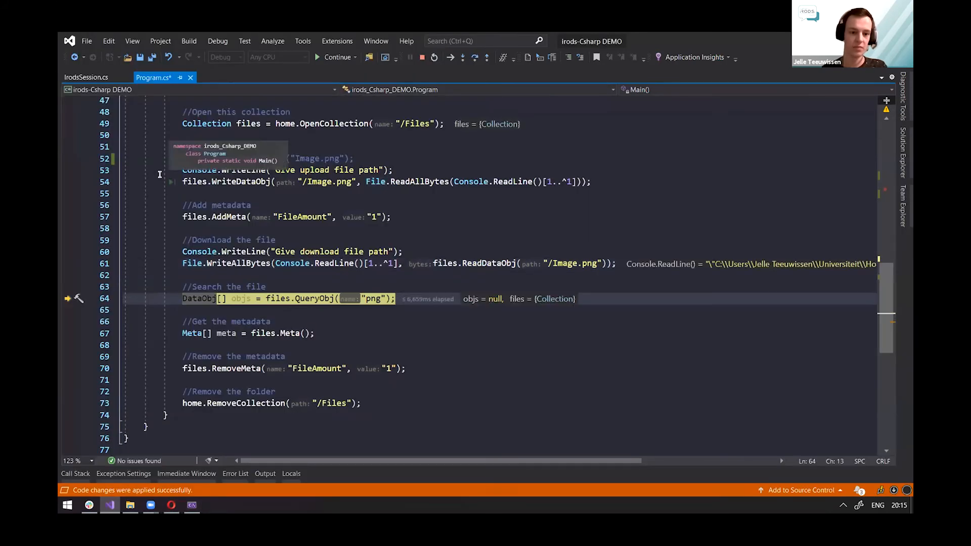
key(alt+tab)
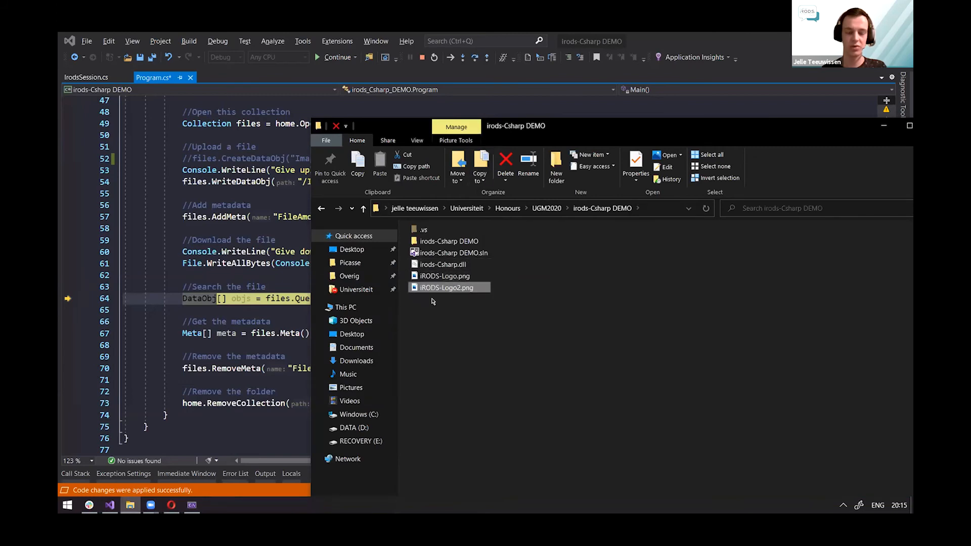
View the downloaded iRODS-Logo2.png alongside the original iRODS-Logo.png
double_click(446, 287)
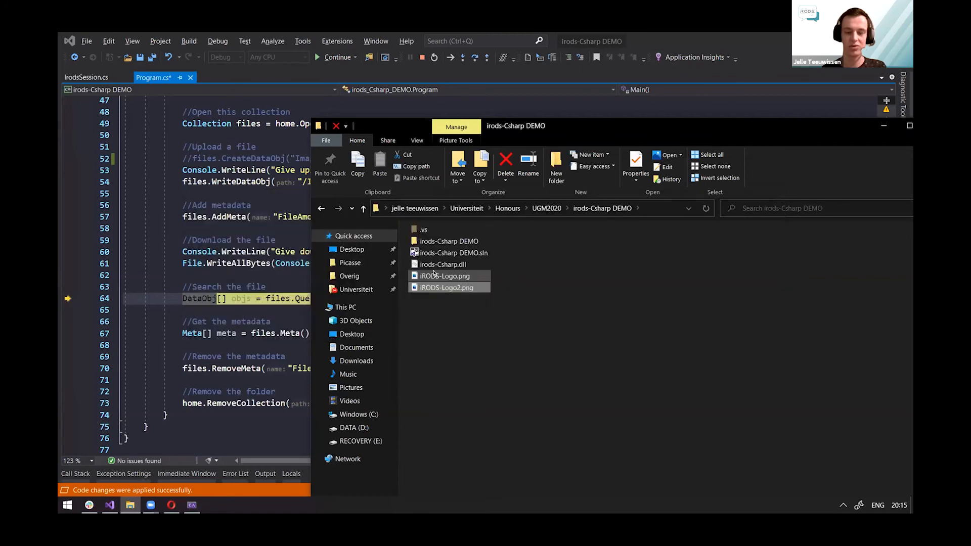
click(336, 125)
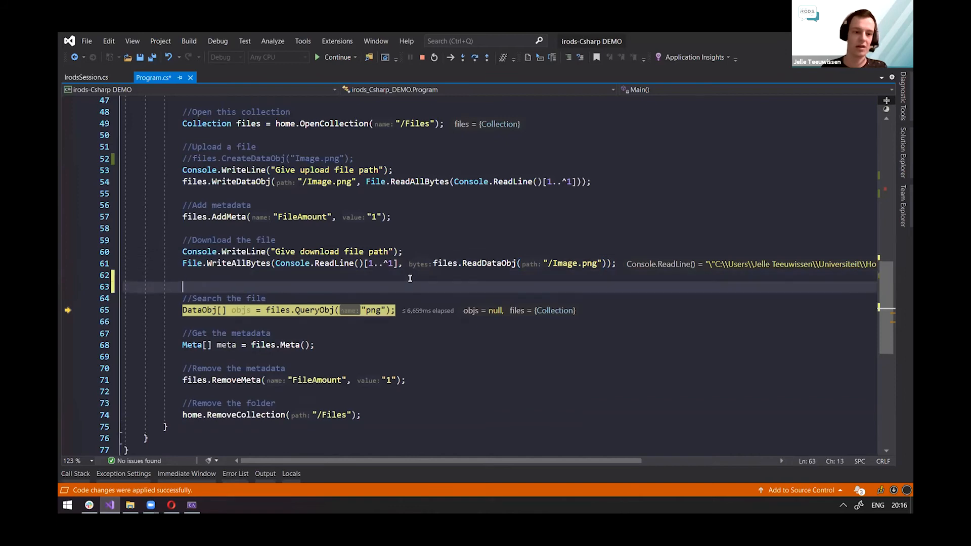
Inspect the files data object values, then continue the run to the collection metadata step
text(files.)
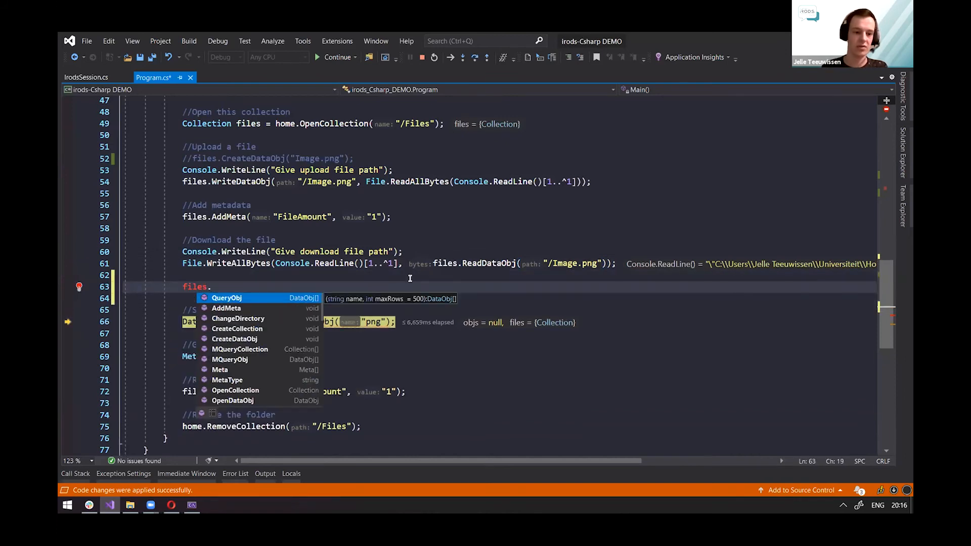
text(fio)
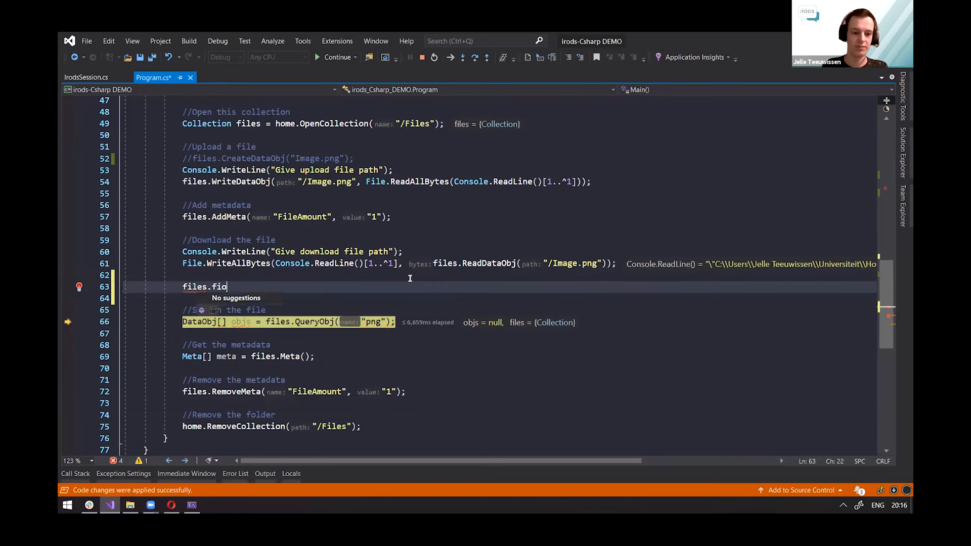
text(data)
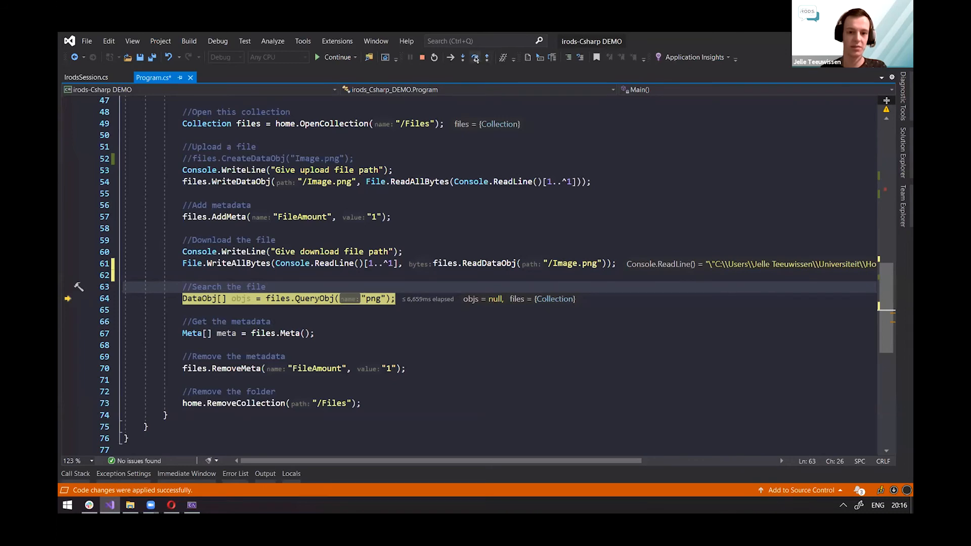
click(475, 56)
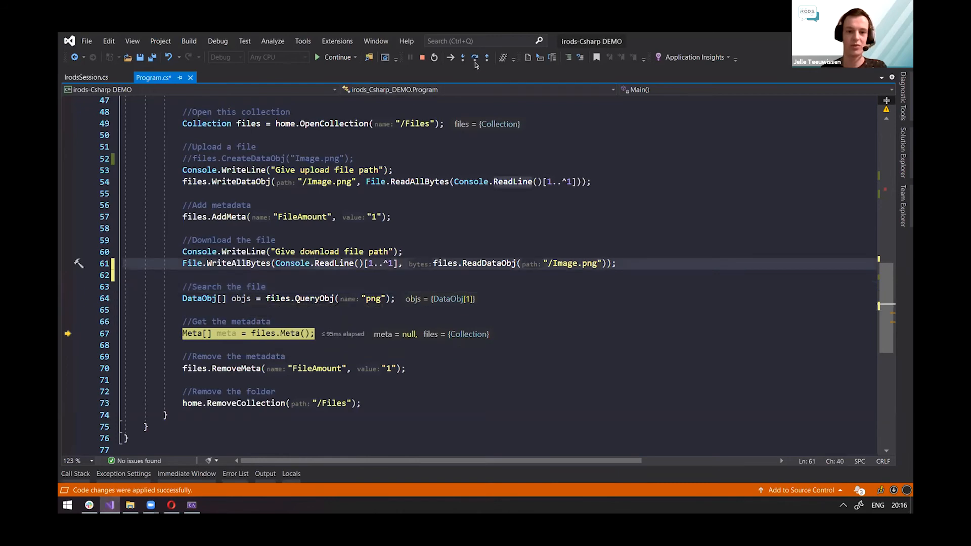
mouse_move(475, 56)
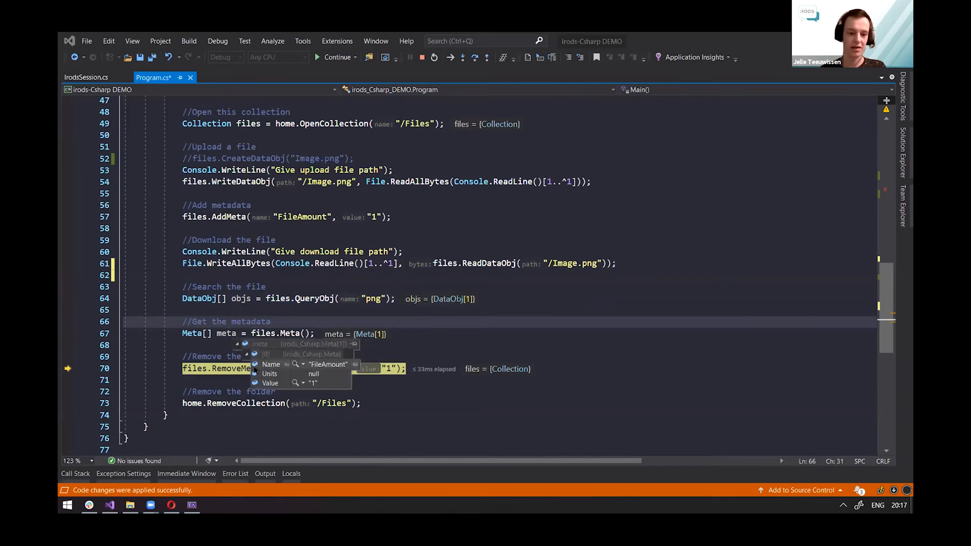
mouse_move(321, 375)
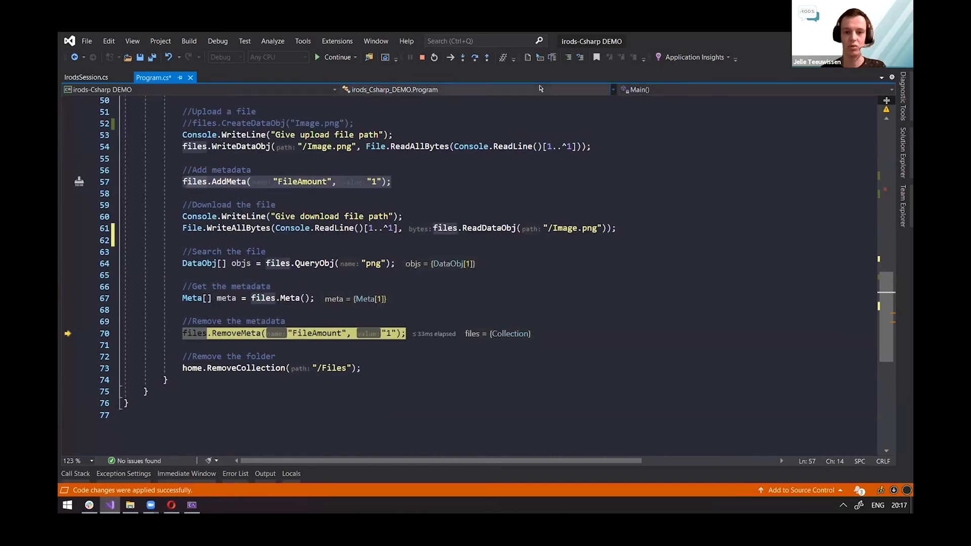
mouse_move(474, 57)
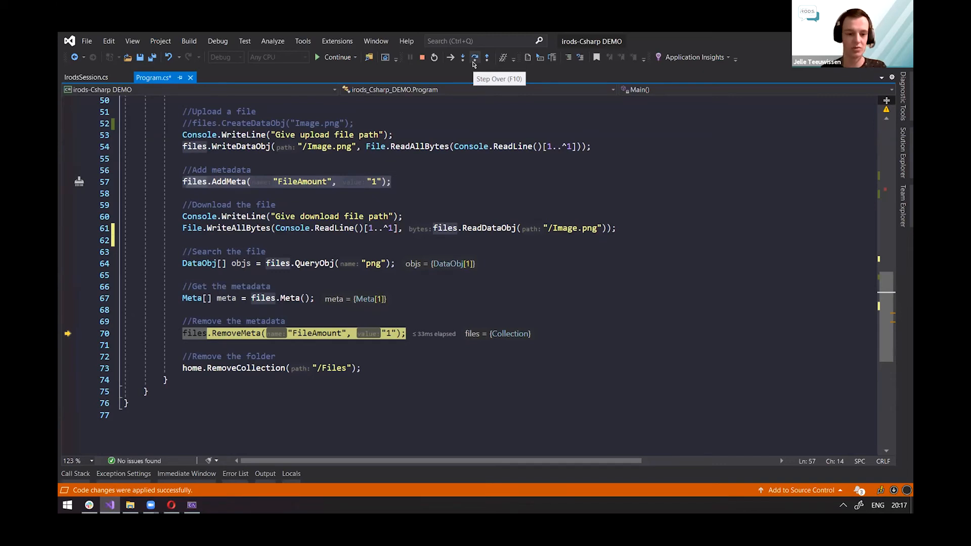
Run the remaining RemoveMeta and RemoveCollection lines to finish debugging, then switch to the portal
click(474, 56)
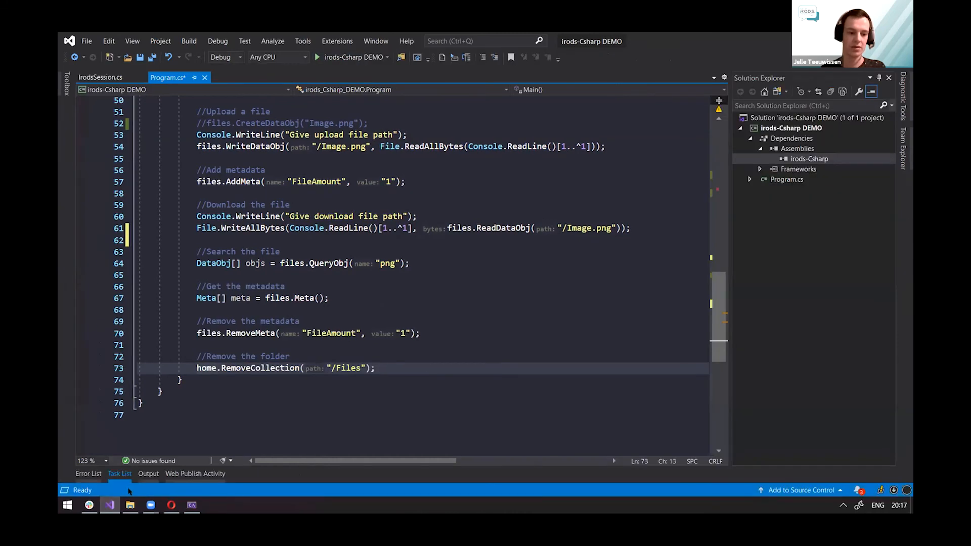
click(171, 505)
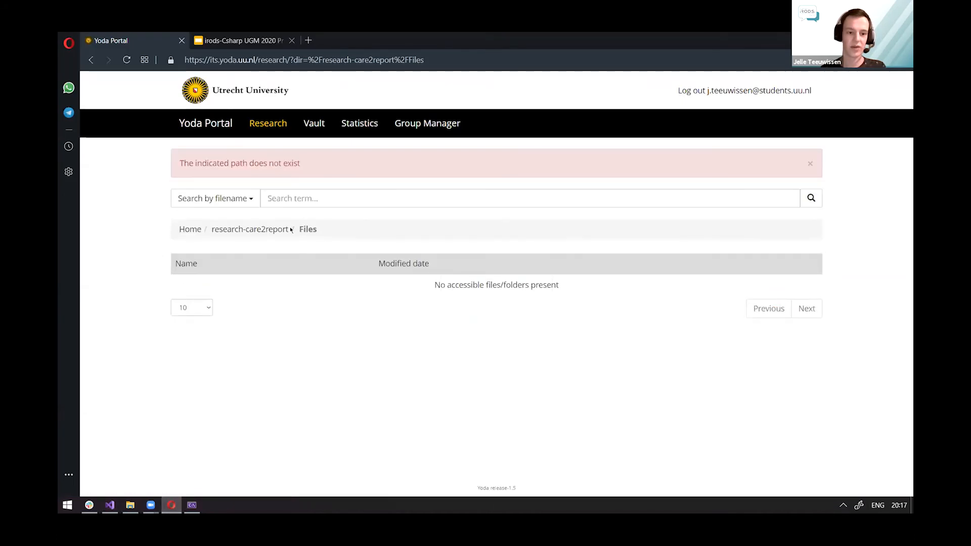
Return to the research-care2report folder after confirming the Files path no longer exists
click(249, 228)
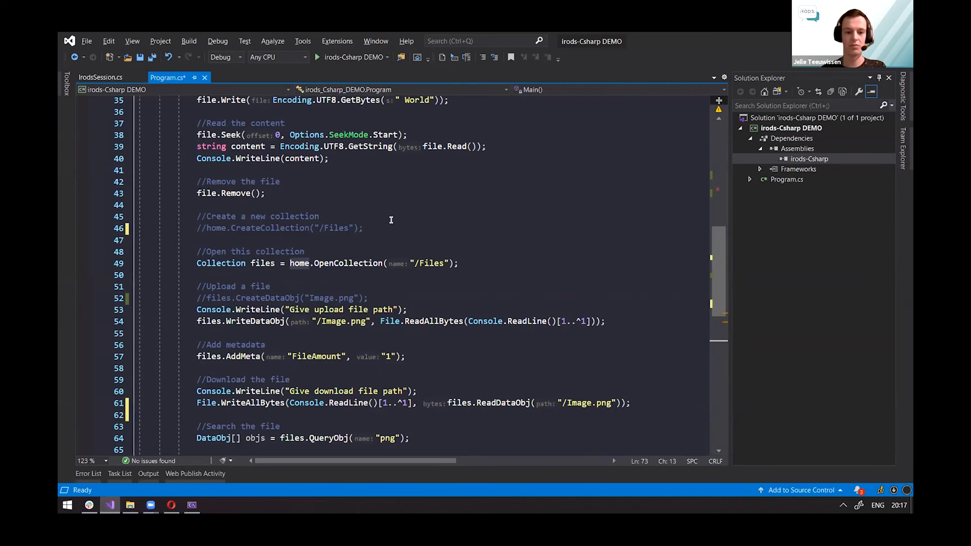
mouse_move(374, 233)
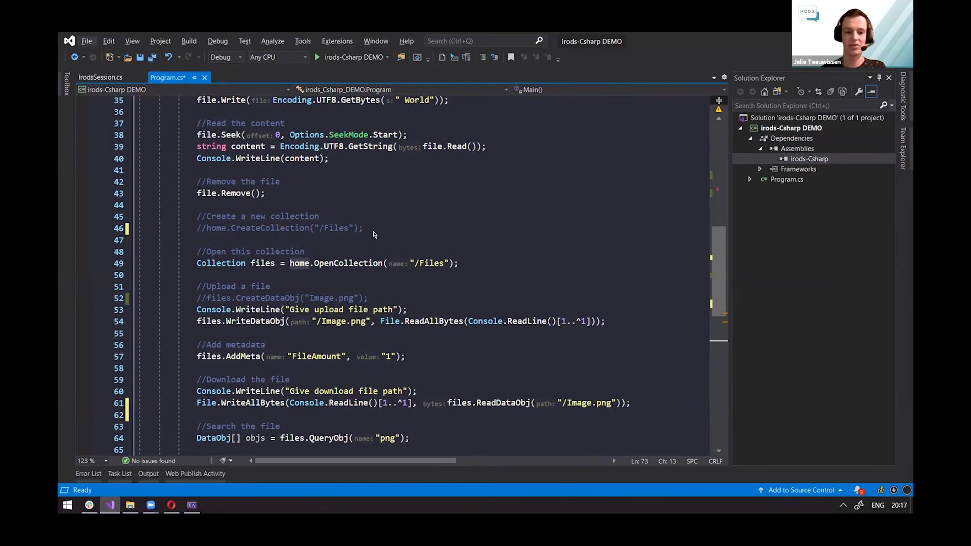
mouse_move(437, 230)
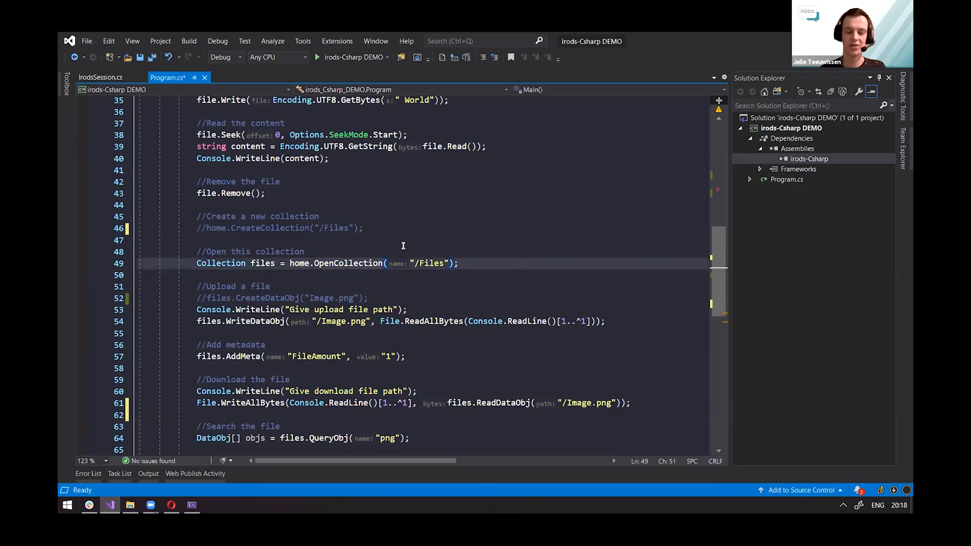
Switch from Visual Studio back to the Google Slides presentation
key(alt+tab)
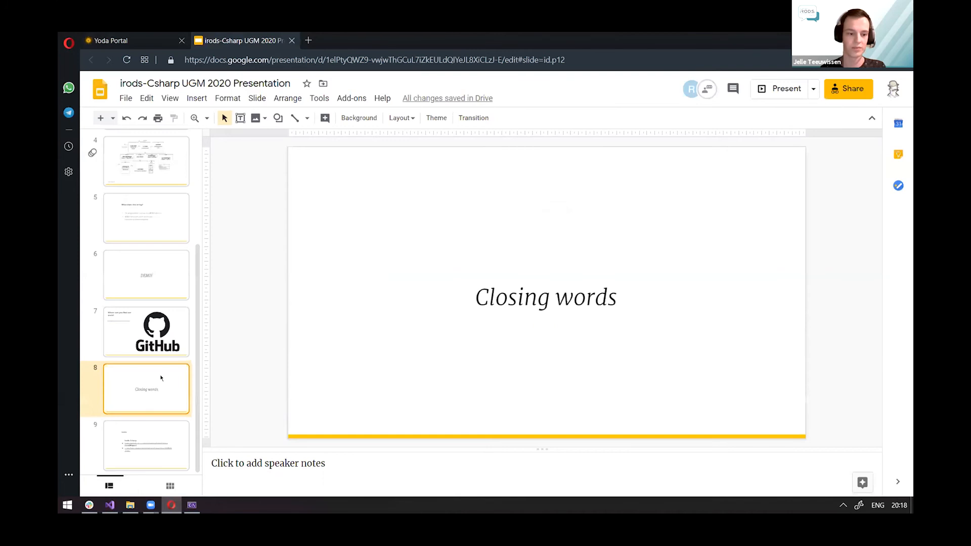
Select the DEMO slide and start presenting from it
click(146, 275)
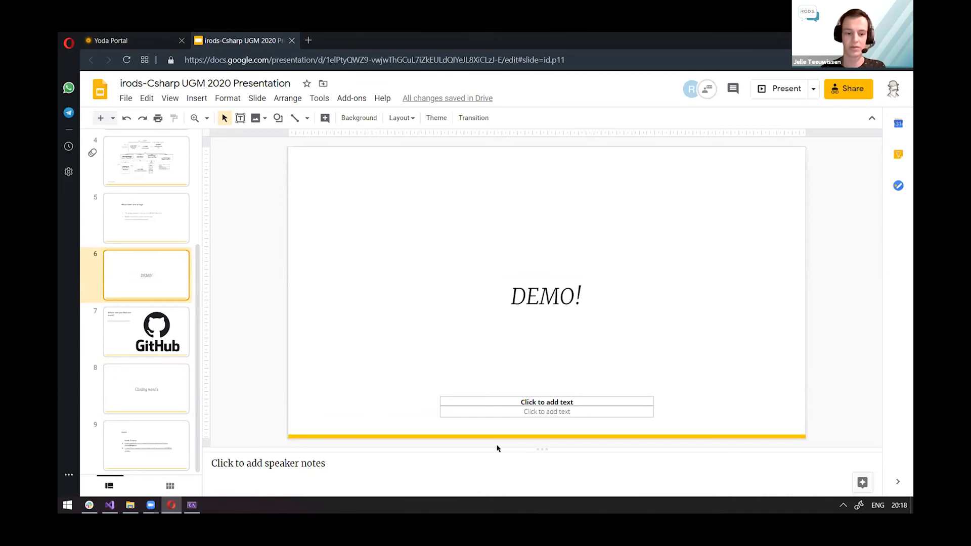
click(785, 89)
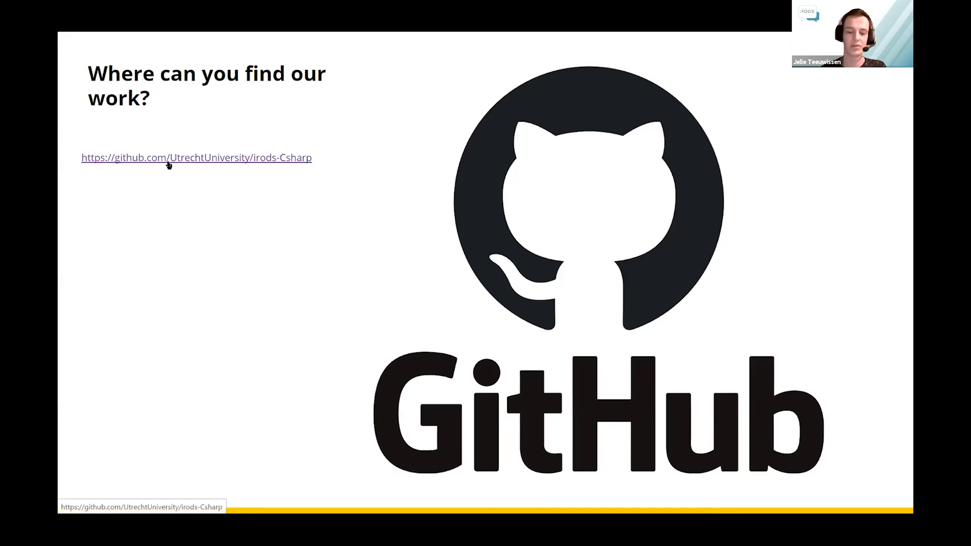
mouse_move(483, 287)
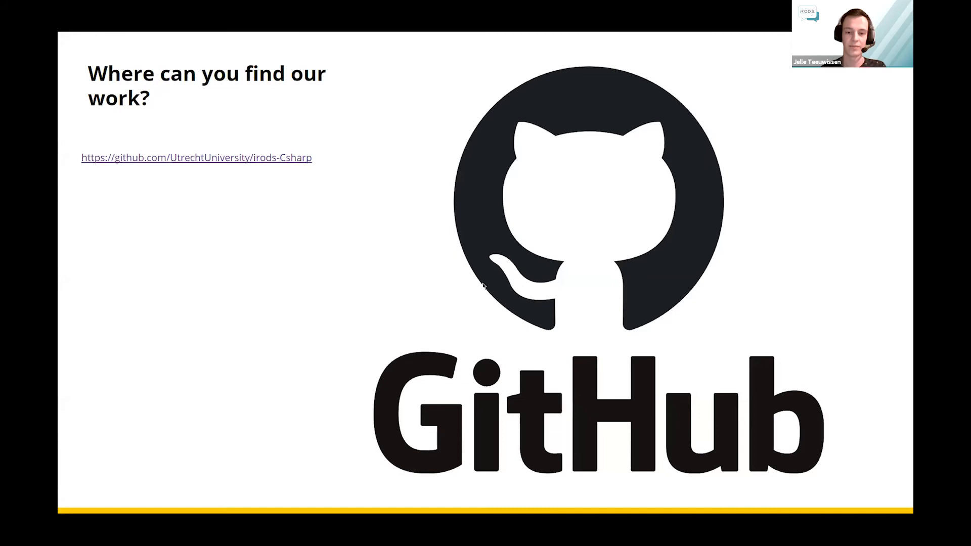
Advance the slideshow from the GitHub slide to the Closing words slide
key(Right)
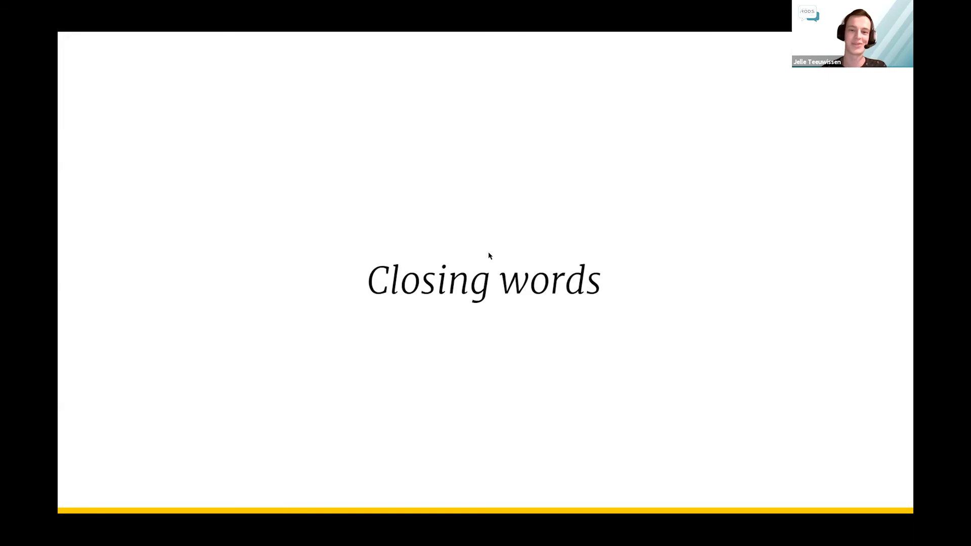
mouse_move(499, 305)
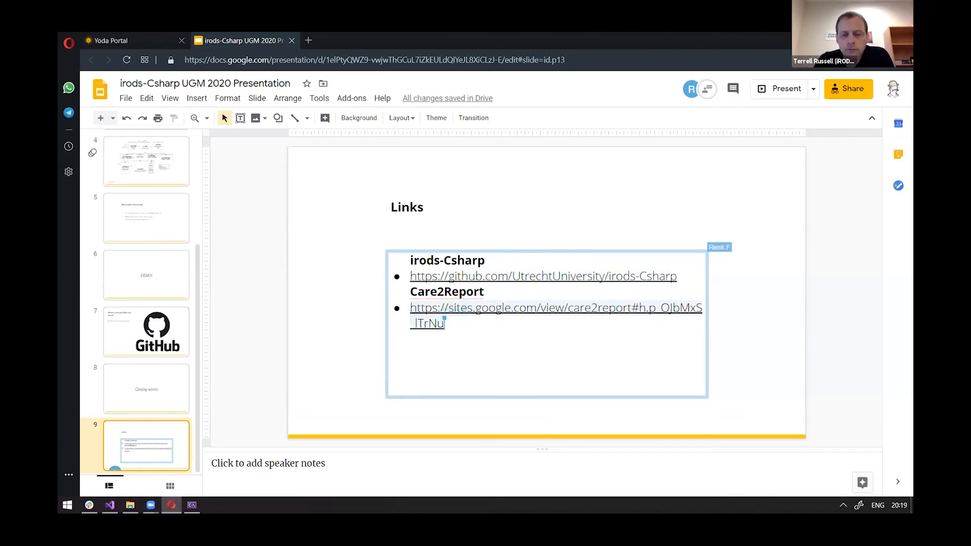
Leave the slideshow on the Links slide and switch to another window
key(alt+tab)
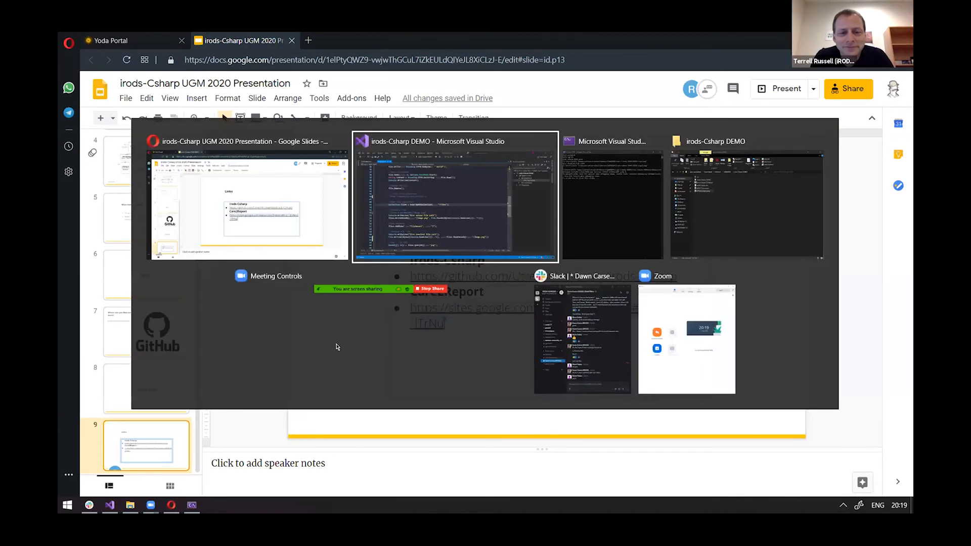